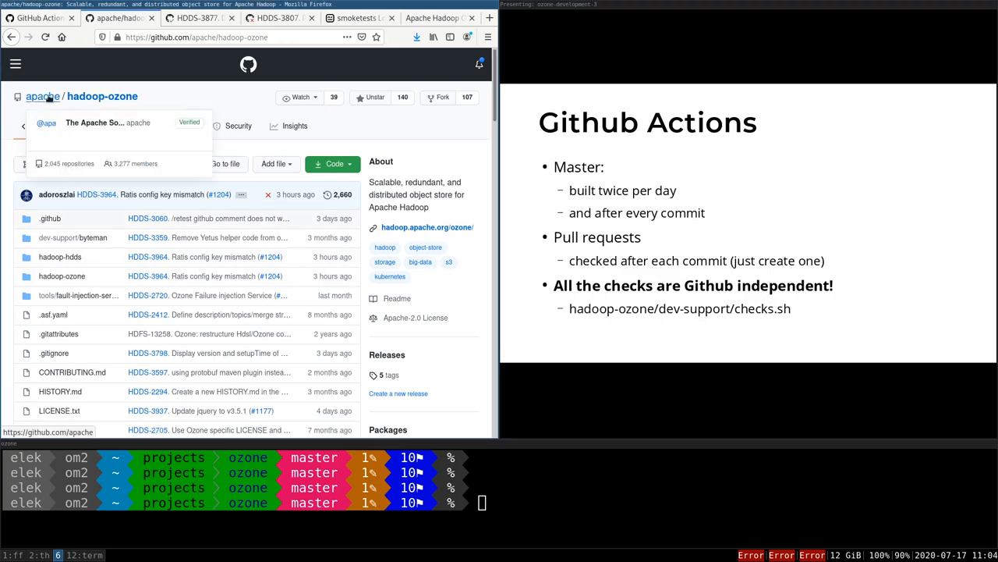
{"action": "mouse_move", "coordinate": [183, 125]}
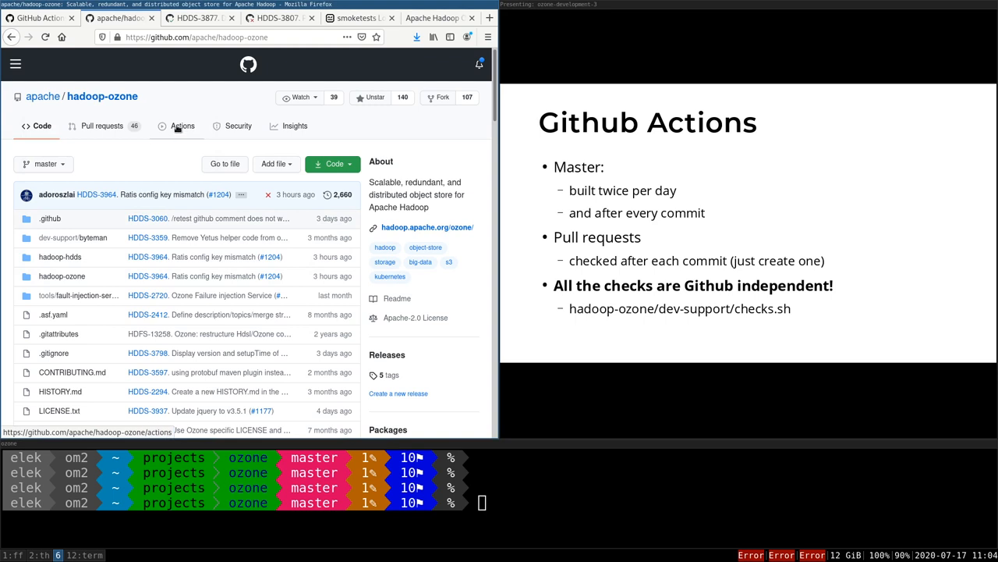
- Filter the hadoop-ozone Actions runs to the build-branch workflow with branch:master
{"action": "left_click", "coordinate": [182, 126]}
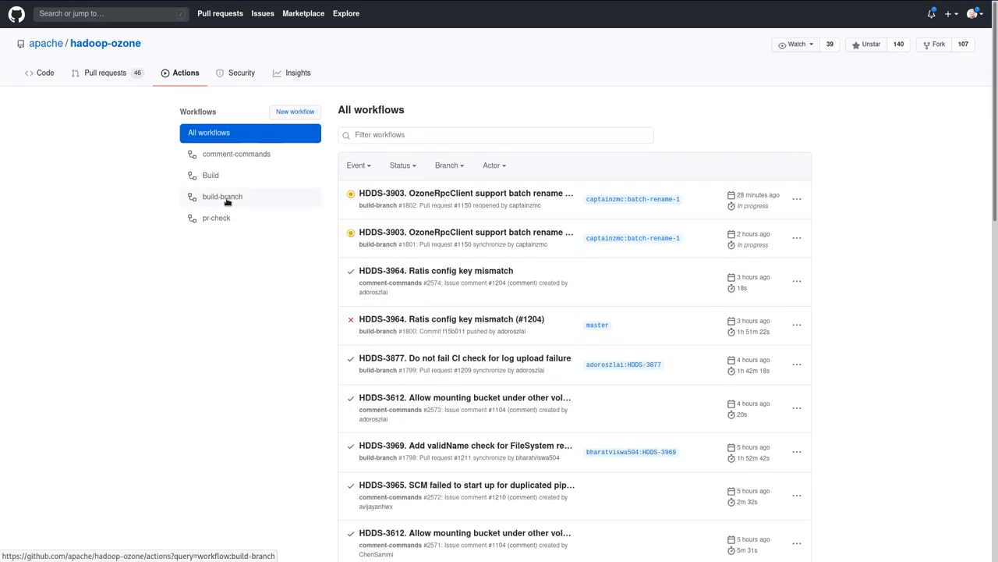
{"action": "left_click", "coordinate": [223, 196]}
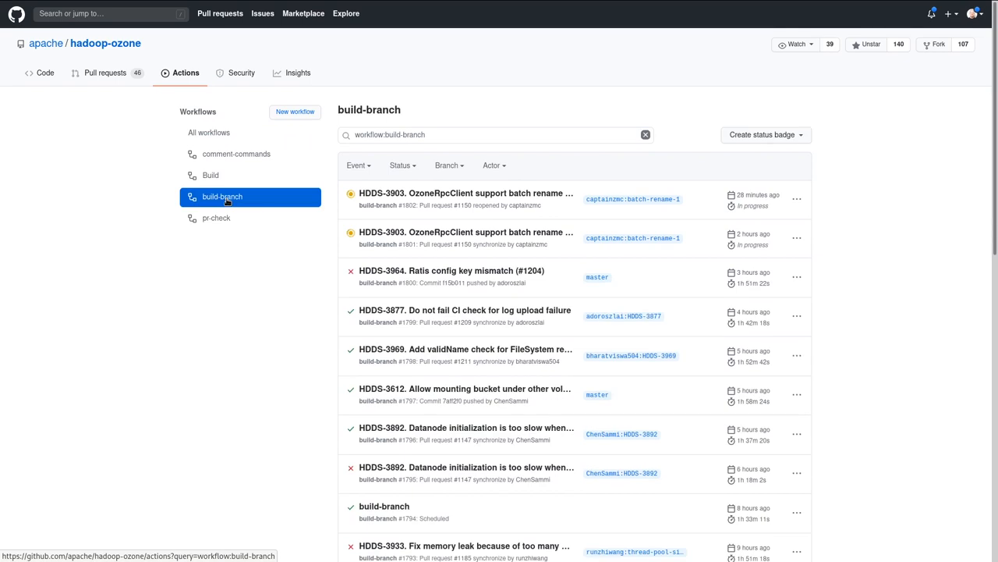
{"action": "left_click", "coordinate": [495, 135]}
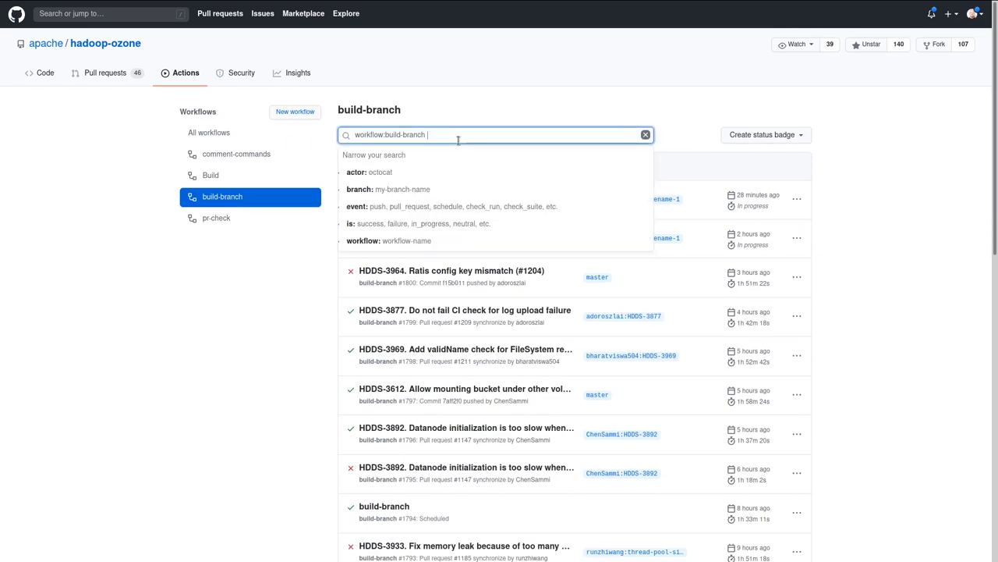
{"action": "type", "text": "branch:master"}
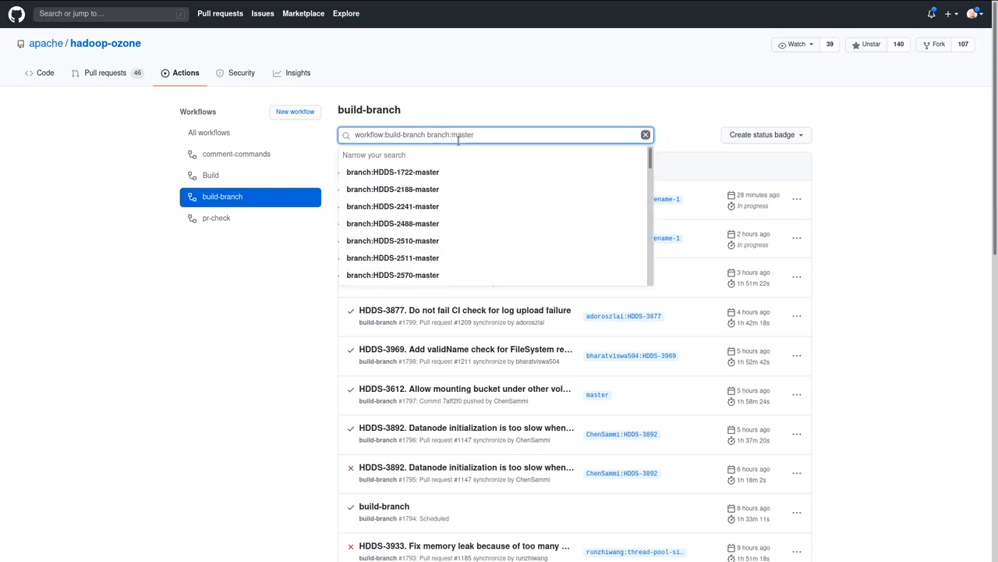
{"action": "key", "text": "Return"}
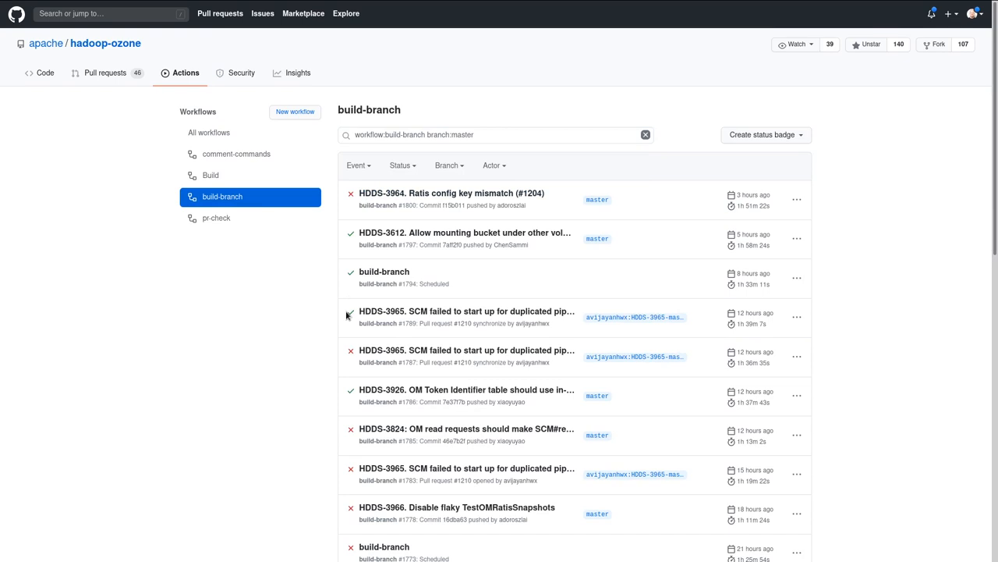
{"action": "mouse_move", "coordinate": [347, 209]}
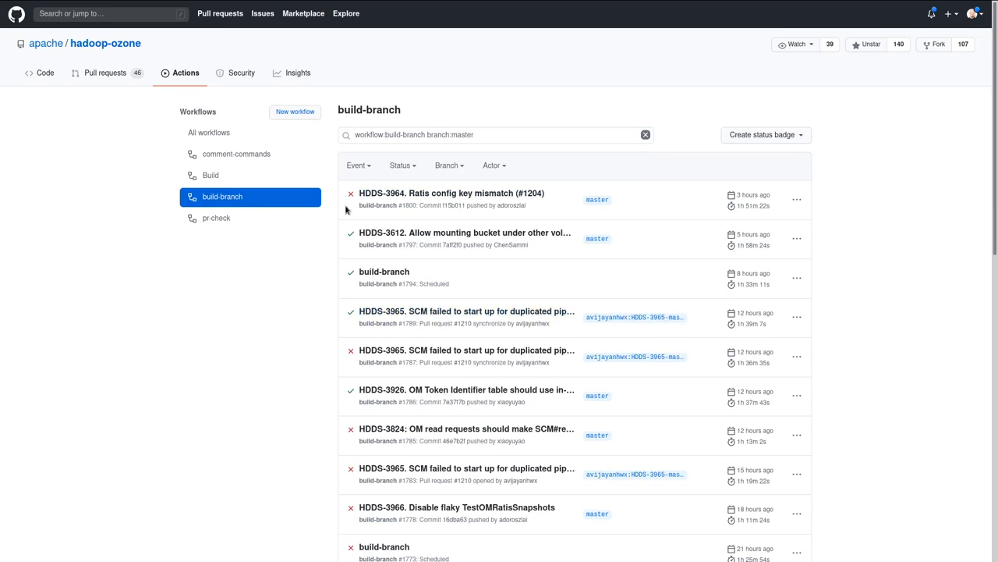
{"action": "mouse_move", "coordinate": [106, 73]}
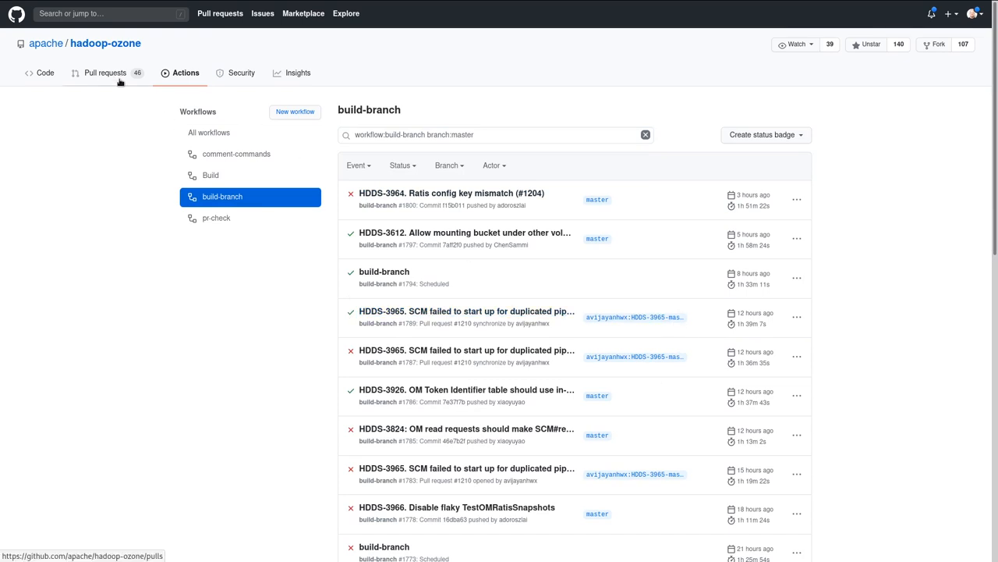
- Open pull request HDDS-3877 (#1209) and bring up its 14 passing checks
{"action": "left_click", "coordinate": [104, 72]}
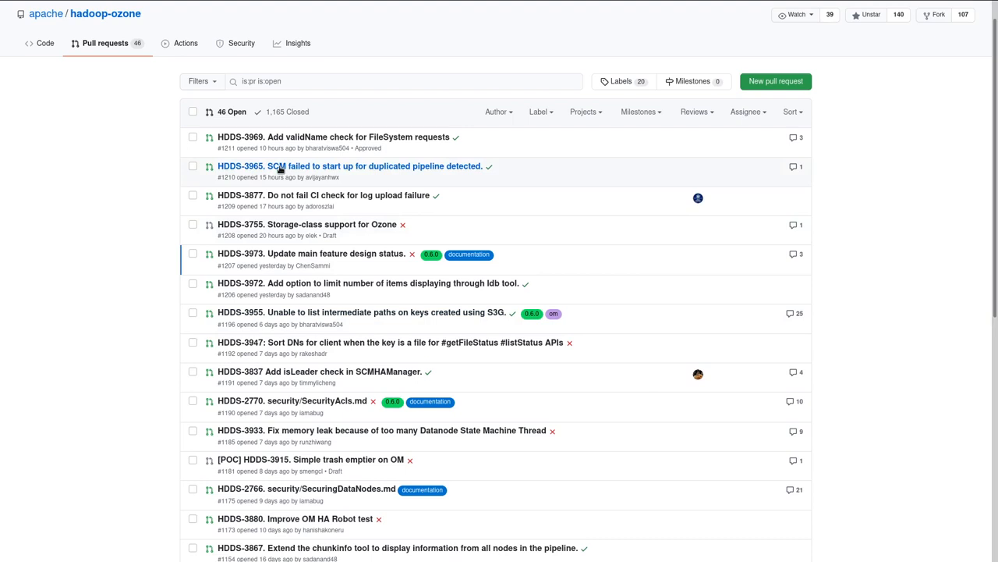
{"action": "mouse_move", "coordinate": [323, 195]}
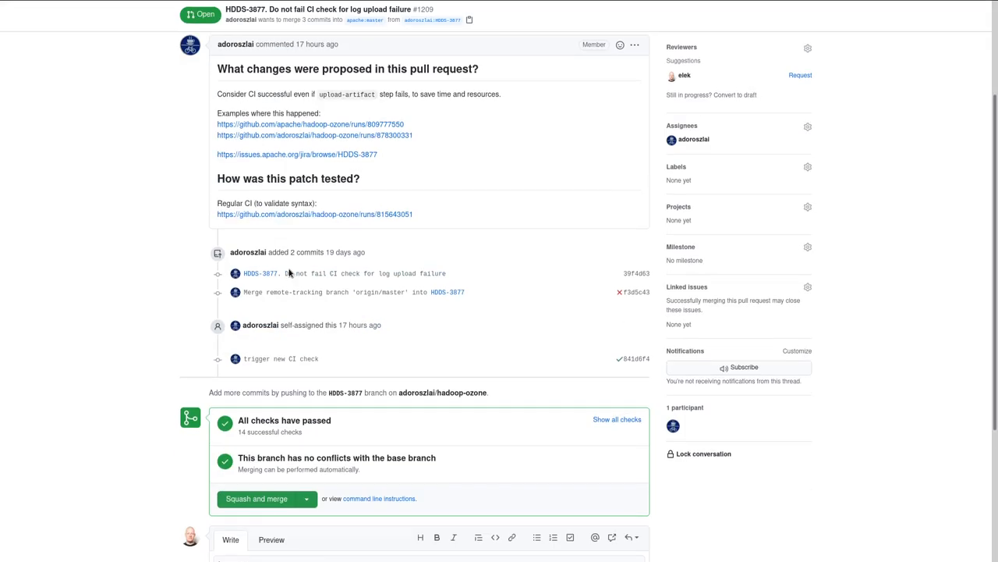
{"action": "scroll", "scroll_direction": "up", "scroll_amount": 3}
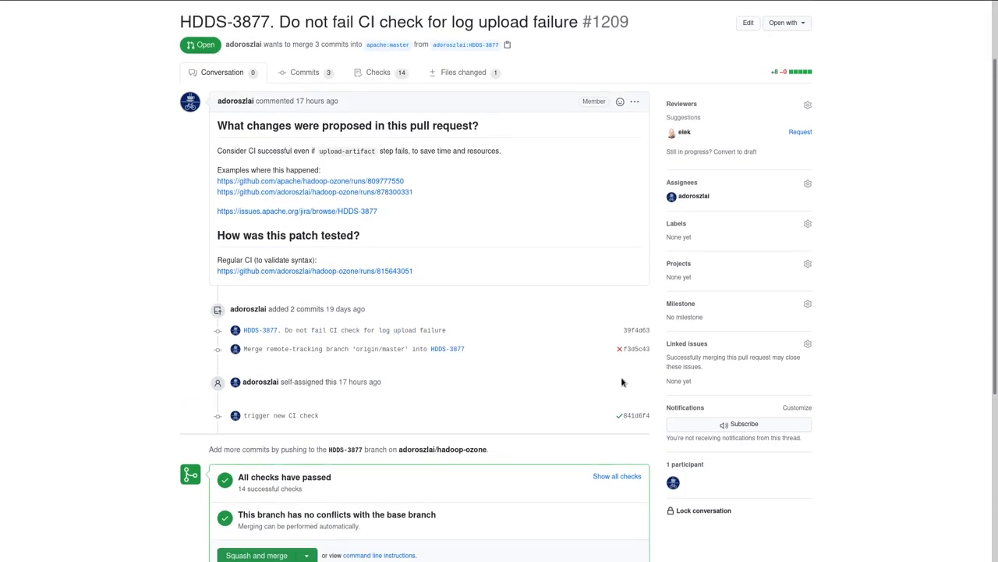
{"action": "mouse_move", "coordinate": [620, 420]}
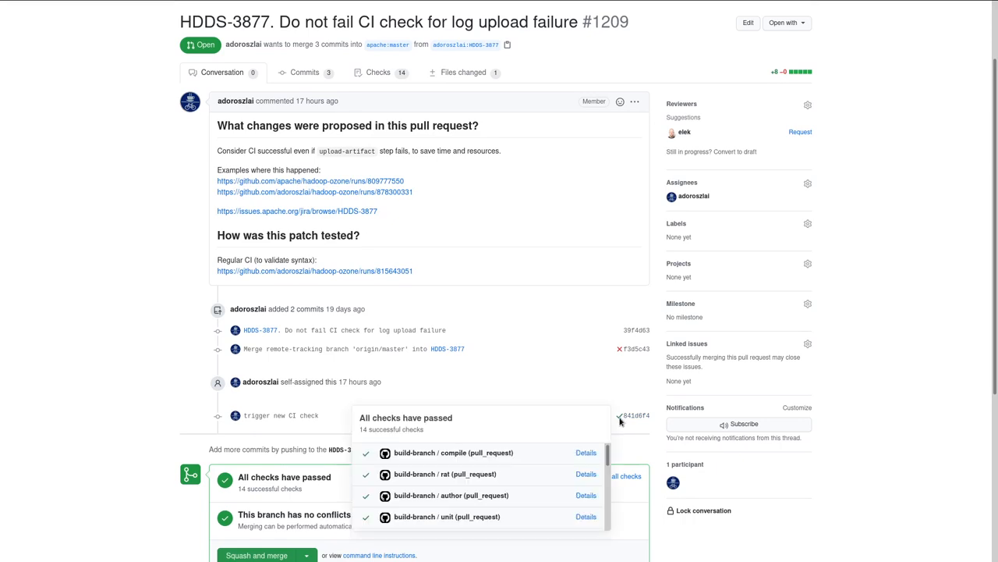
{"action": "scroll", "scroll_direction": "down", "scroll_amount": 3}
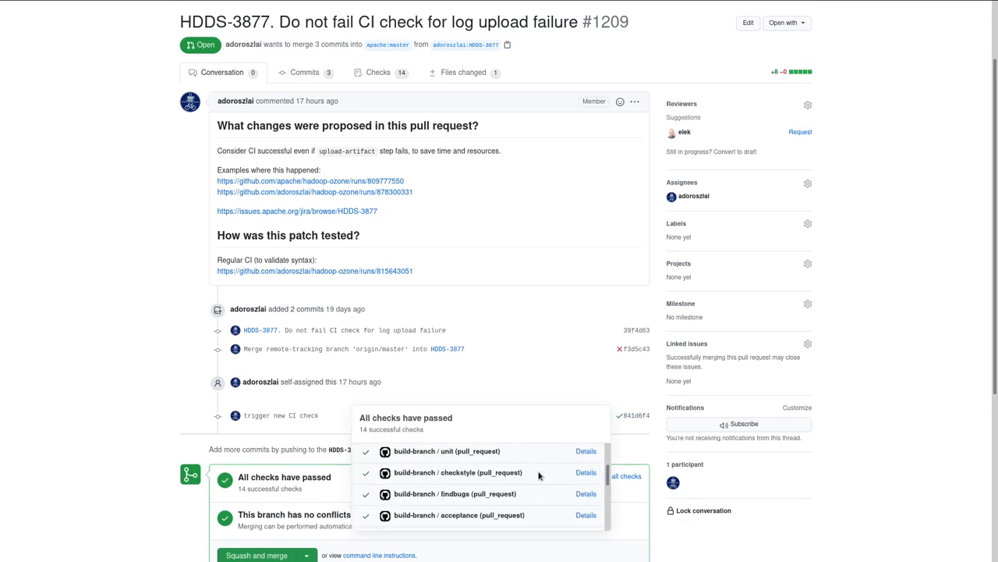
{"action": "scroll", "scroll_direction": "down", "scroll_amount": 3}
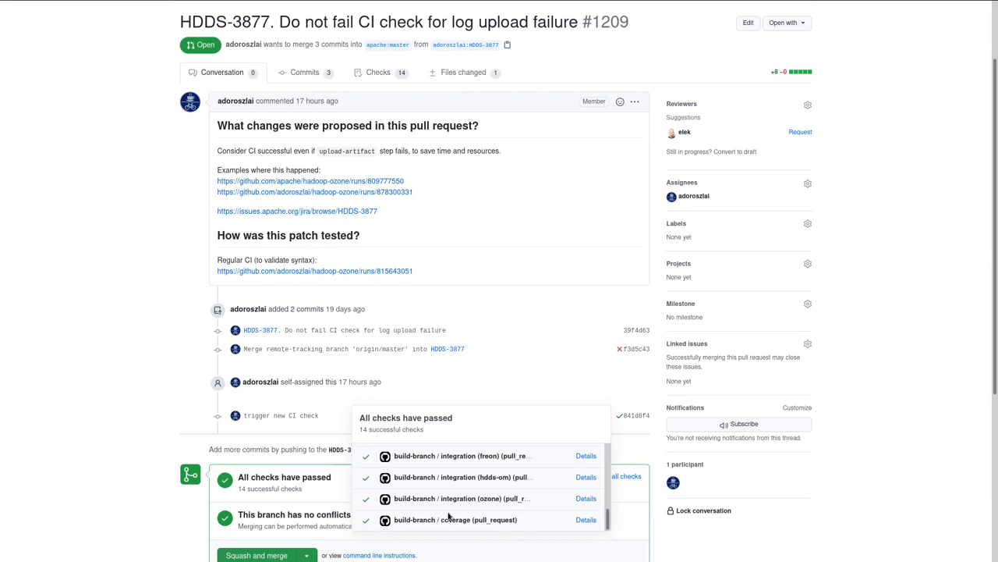
{"action": "scroll", "scroll_direction": "up", "scroll_amount": 3}
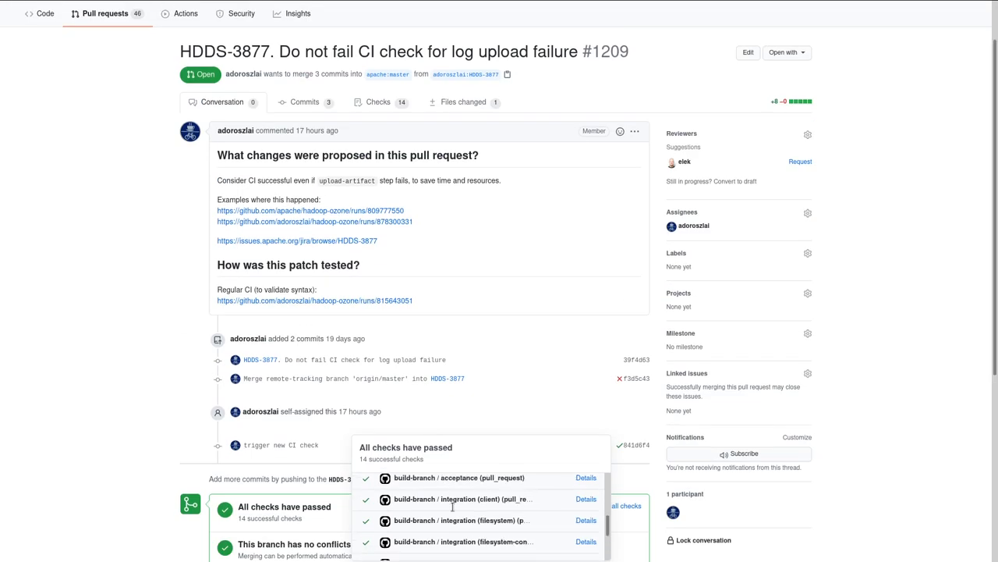
{"action": "scroll", "scroll_direction": "down", "scroll_amount": 3}
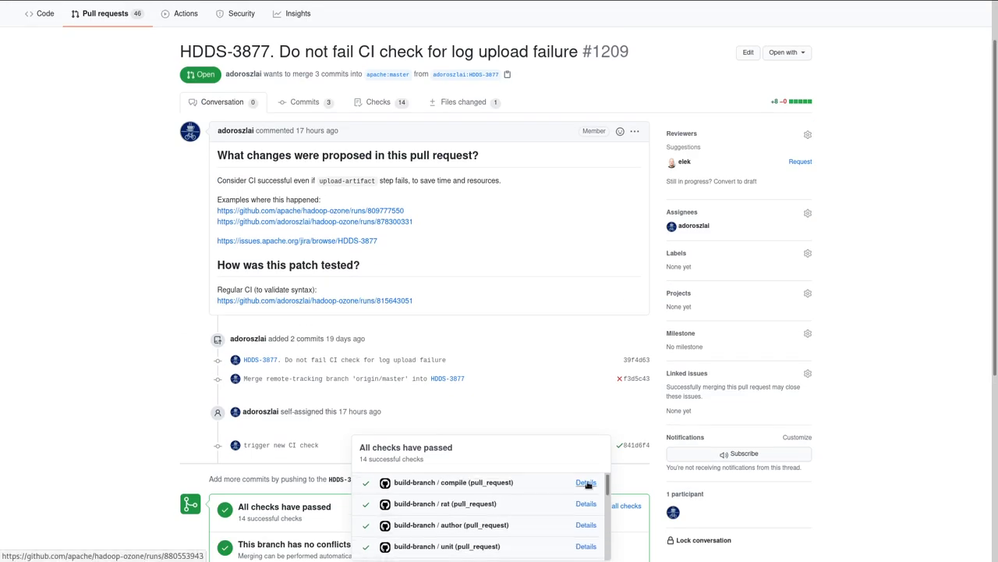
- Open Details for the build-branch / compile check of HDDS-3877
{"action": "left_click", "coordinate": [585, 482]}
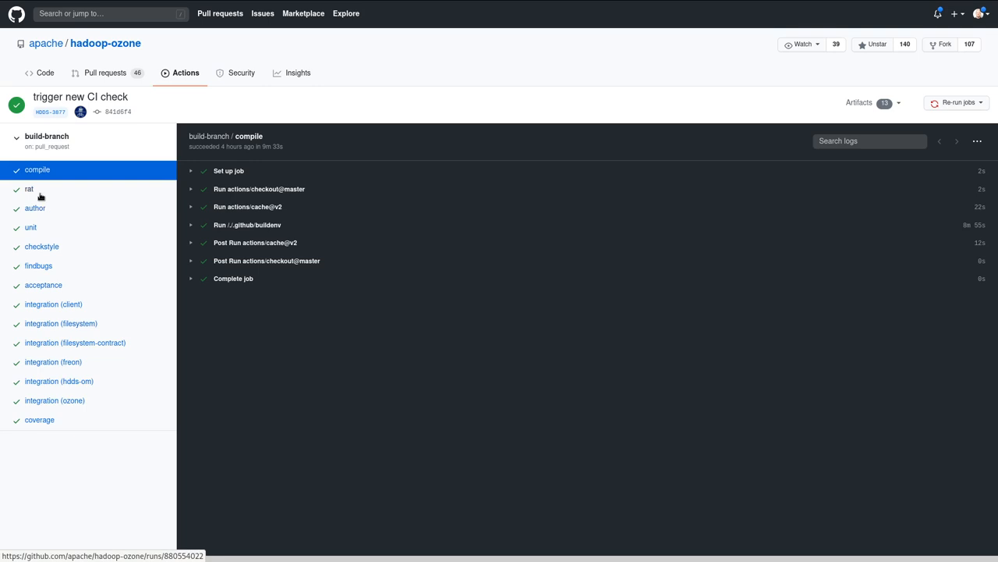
{"action": "mouse_move", "coordinate": [31, 227]}
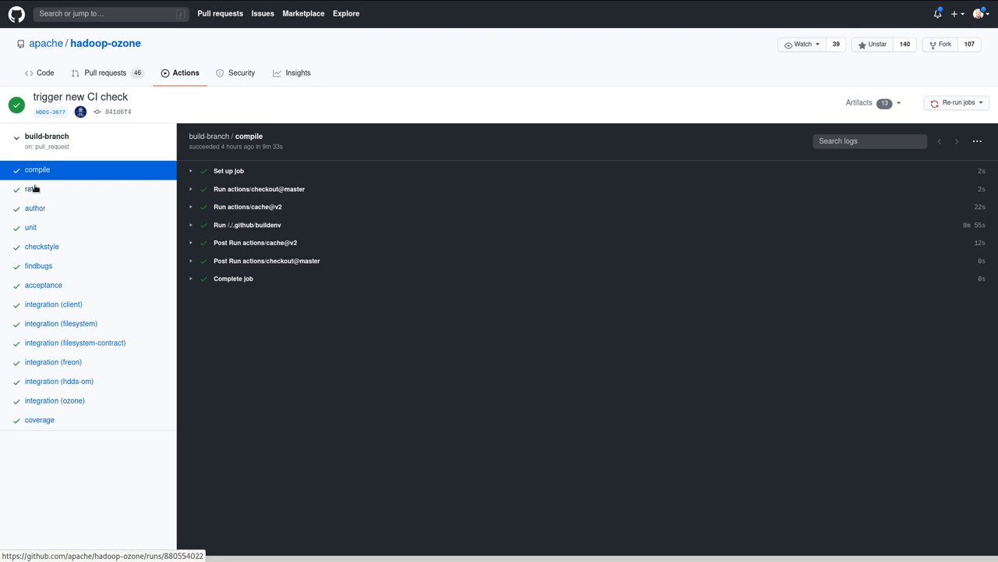
{"action": "mouse_move", "coordinate": [243, 337]}
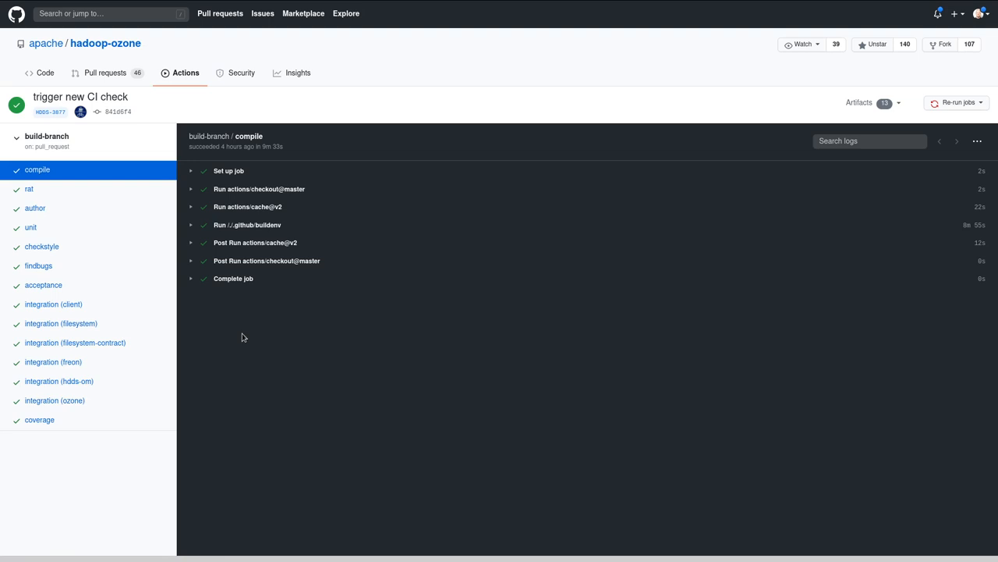
{"action": "mouse_move", "coordinate": [35, 207]}
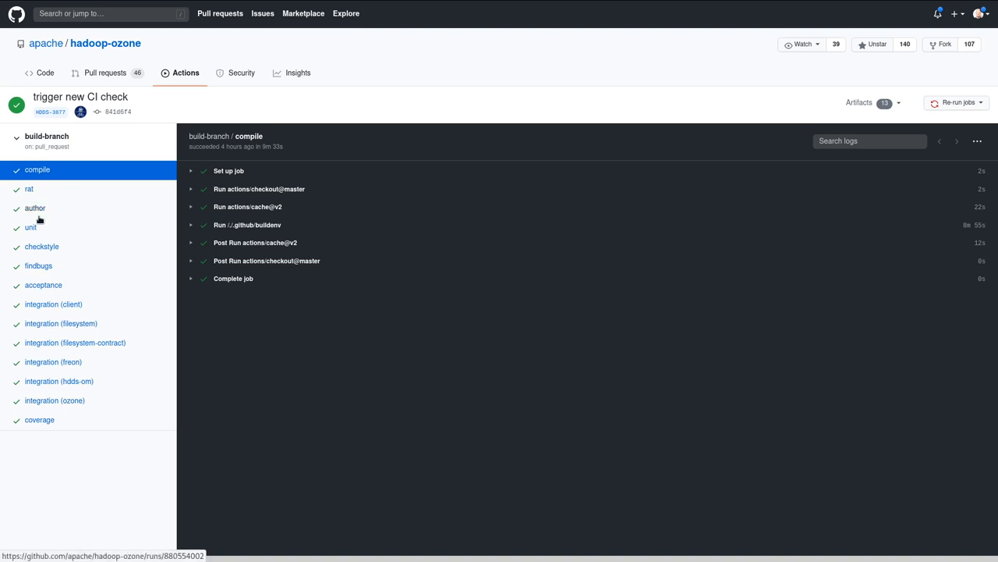
{"action": "mouse_move", "coordinate": [35, 207]}
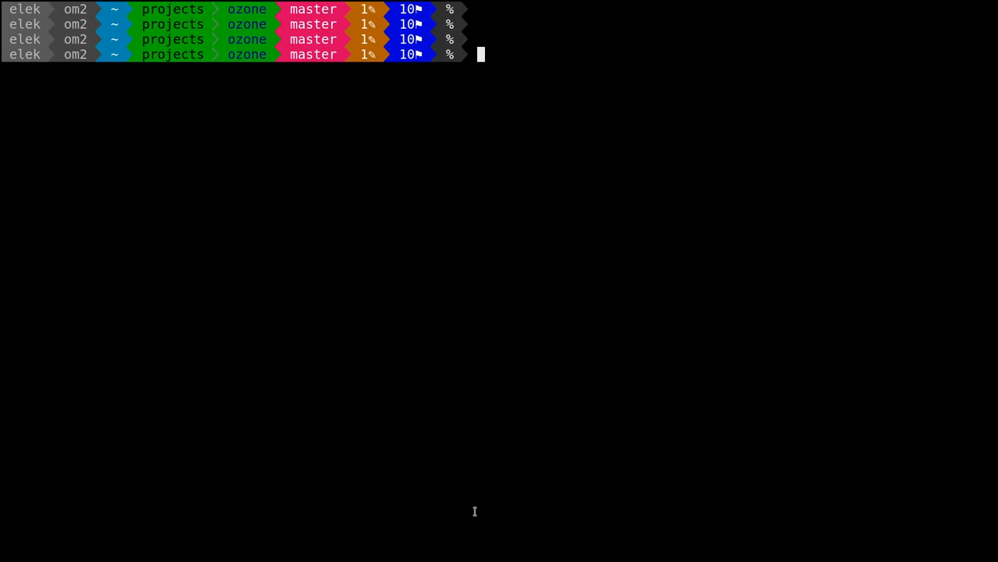
- View .github/workflows/post-commit.yml in less and highlight its push trigger
{"action": "type", "text": "less .github/workflows/post-commit.yml"}
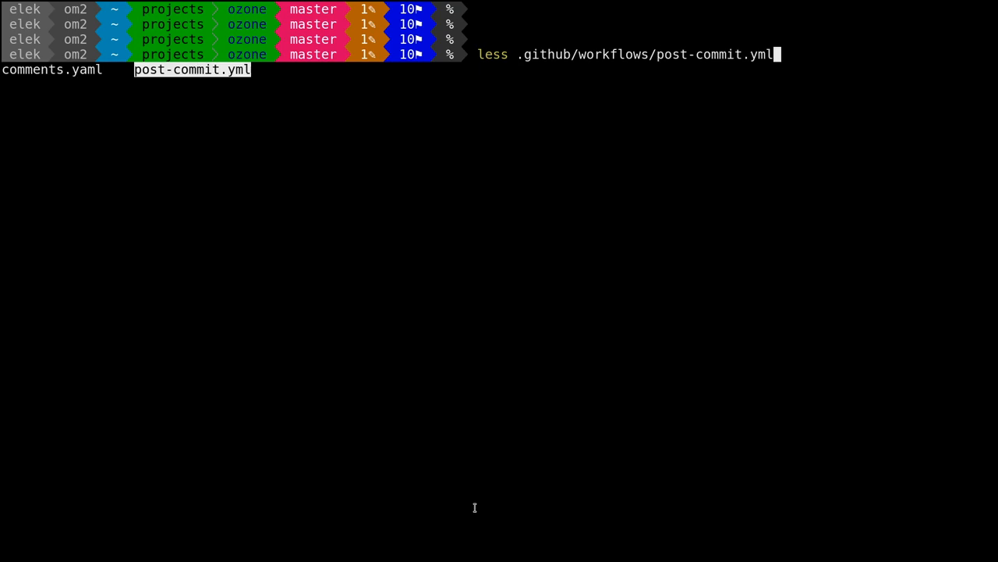
{"action": "key", "text": "Return"}
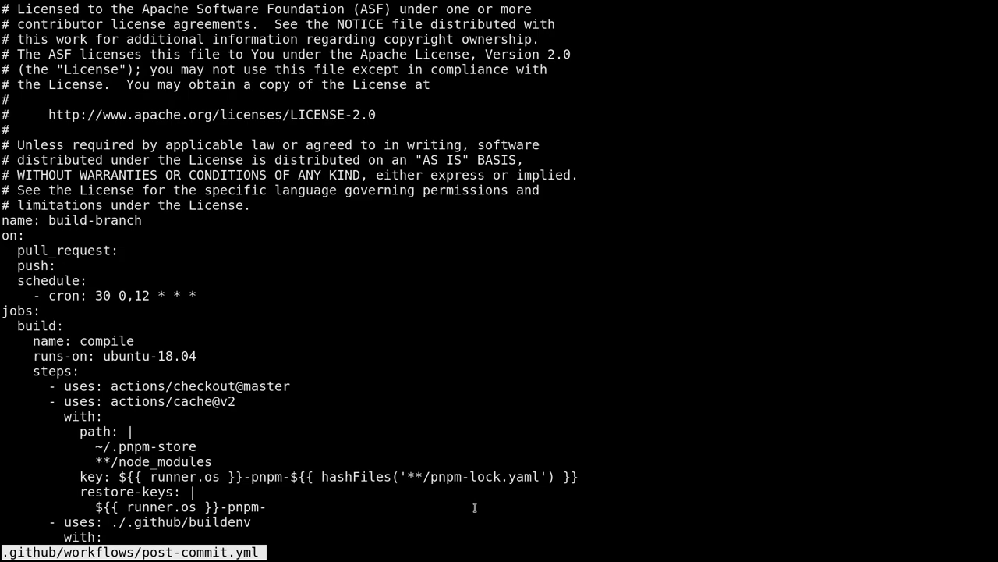
{"action": "double_click", "coordinate": [66, 250]}
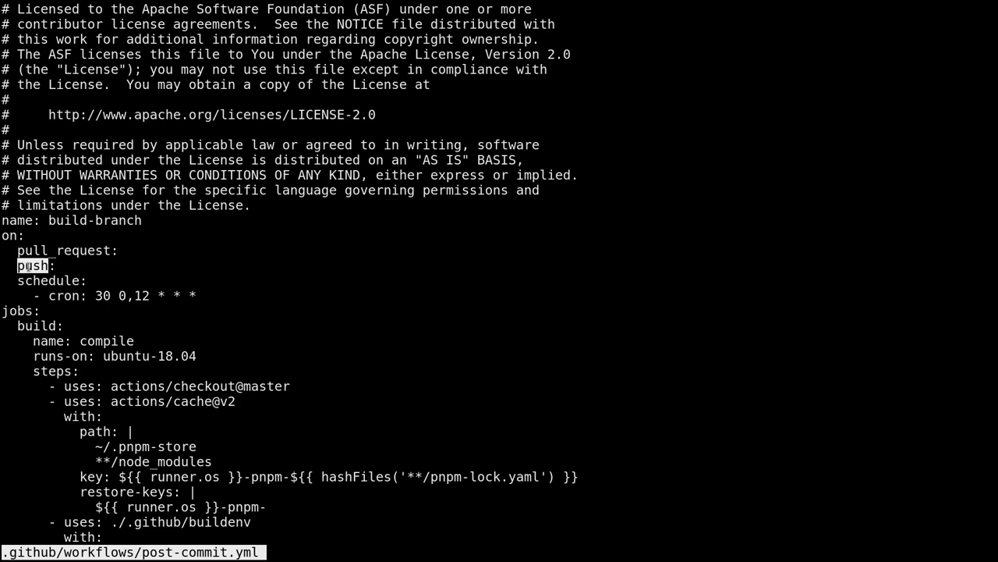
- Page through the compile, rat, author, unit and checkstyle jobs, then quit less
{"action": "scroll", "scroll_direction": "down", "scroll_amount": 3}
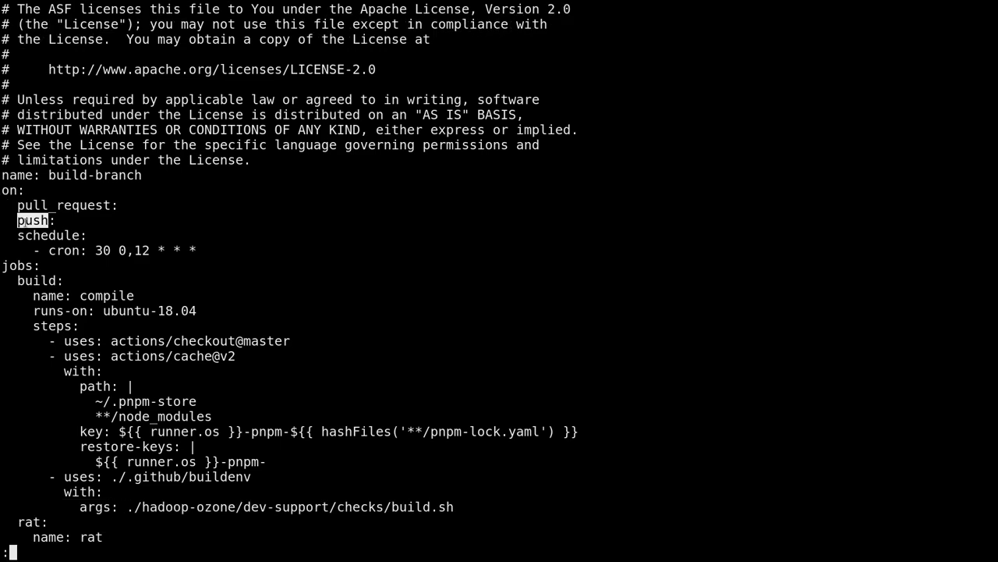
{"action": "key", "text": "j"}
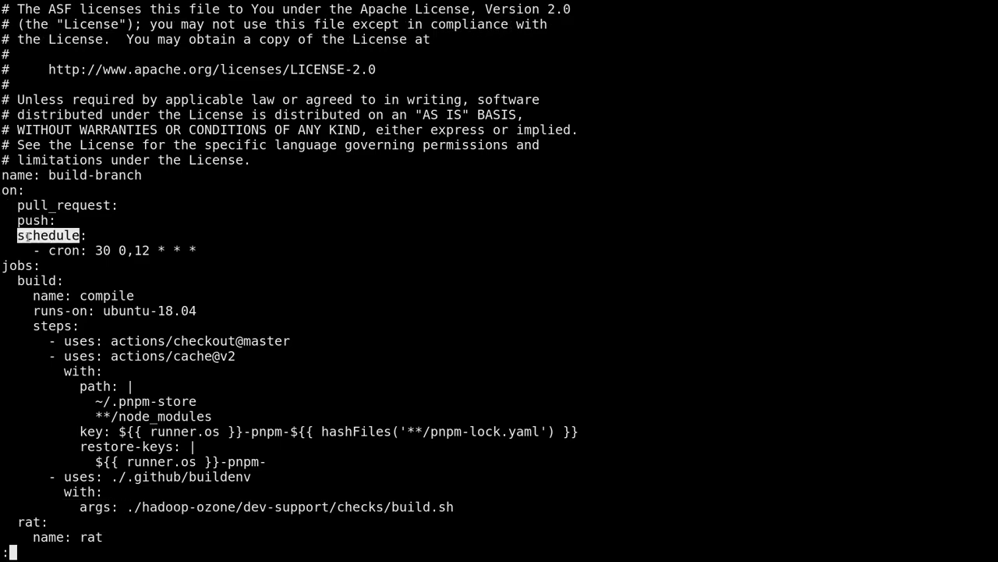
{"action": "scroll", "scroll_direction": "down", "scroll_amount": 3}
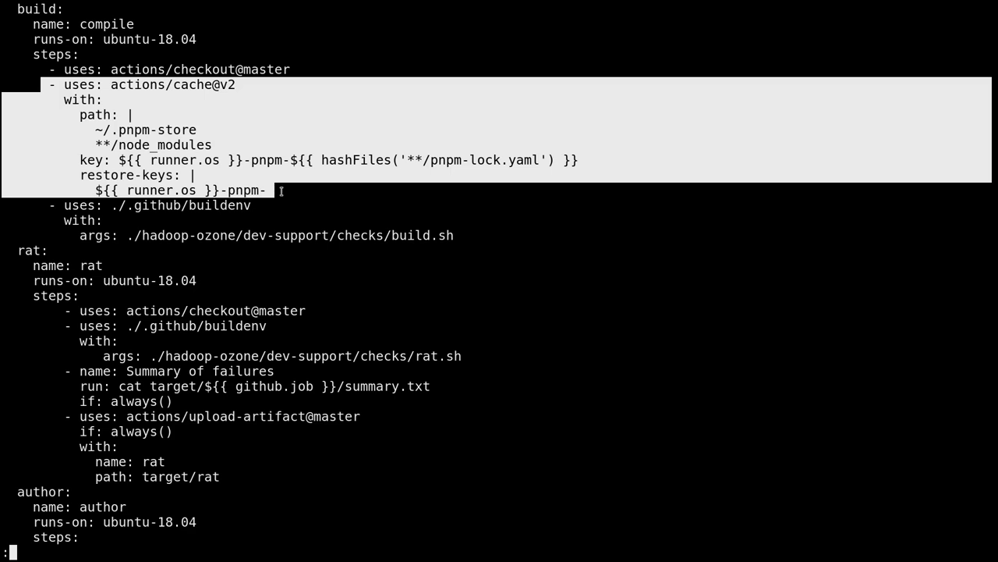
{"action": "scroll", "scroll_direction": "down", "scroll_amount": 3}
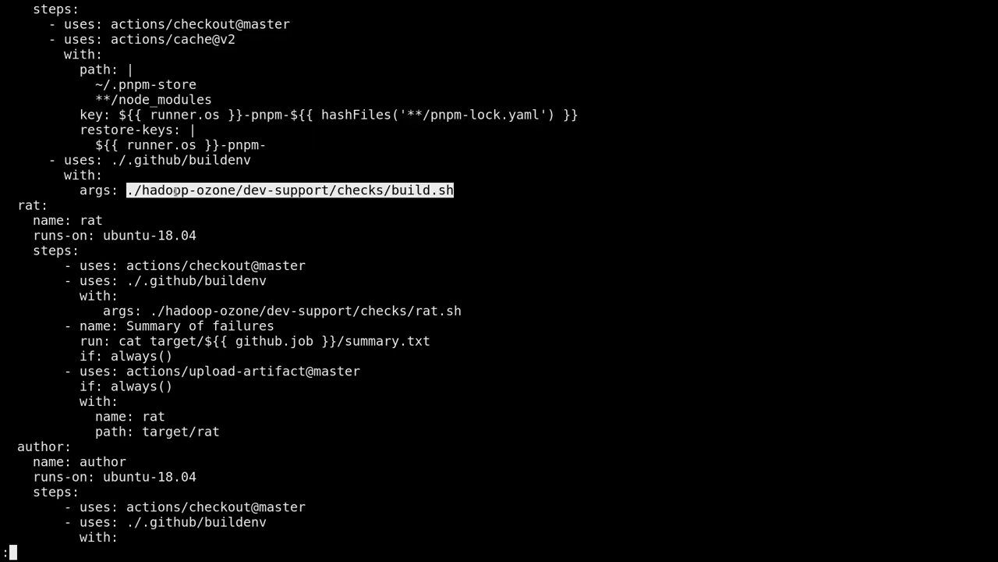
{"action": "scroll", "scroll_direction": "down", "scroll_amount": 3}
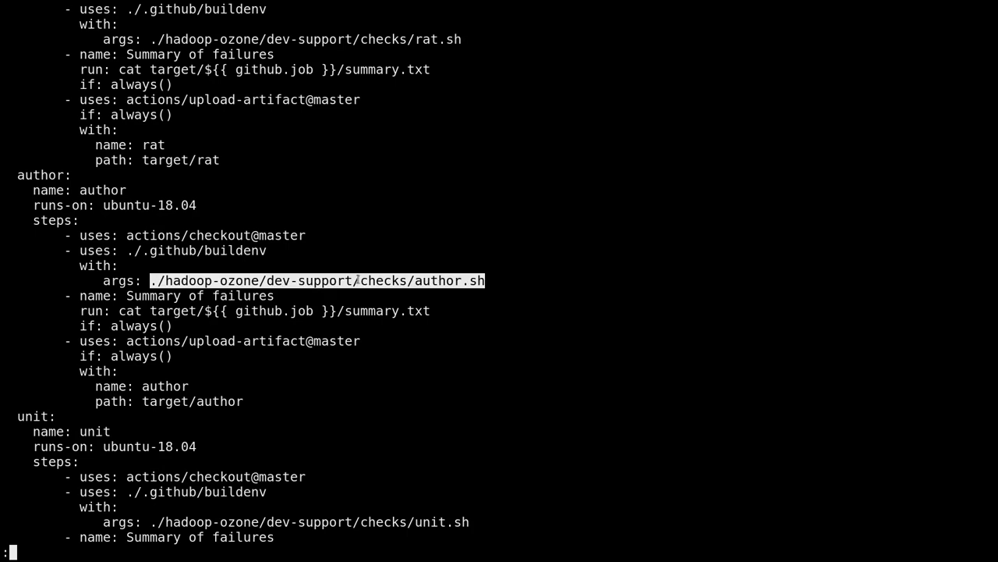
{"action": "scroll", "scroll_direction": "down", "scroll_amount": 3}
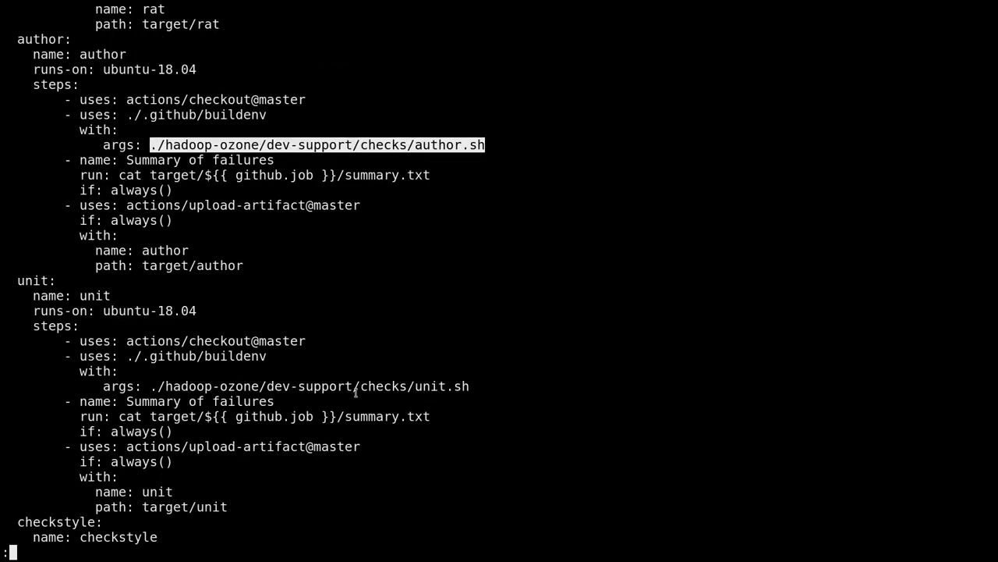
{"action": "scroll", "scroll_direction": "down", "scroll_amount": 3}
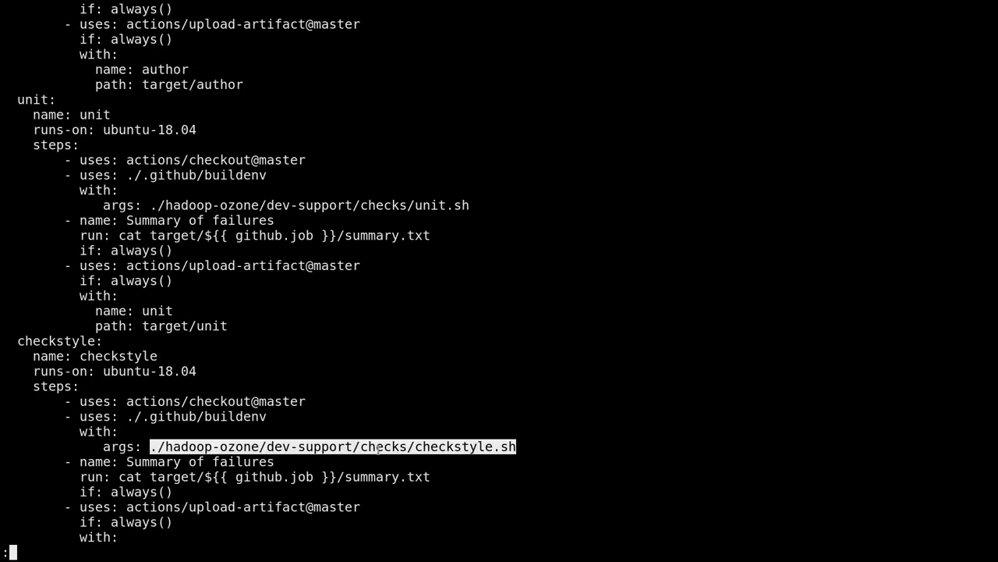
{"action": "key", "text": "q"}
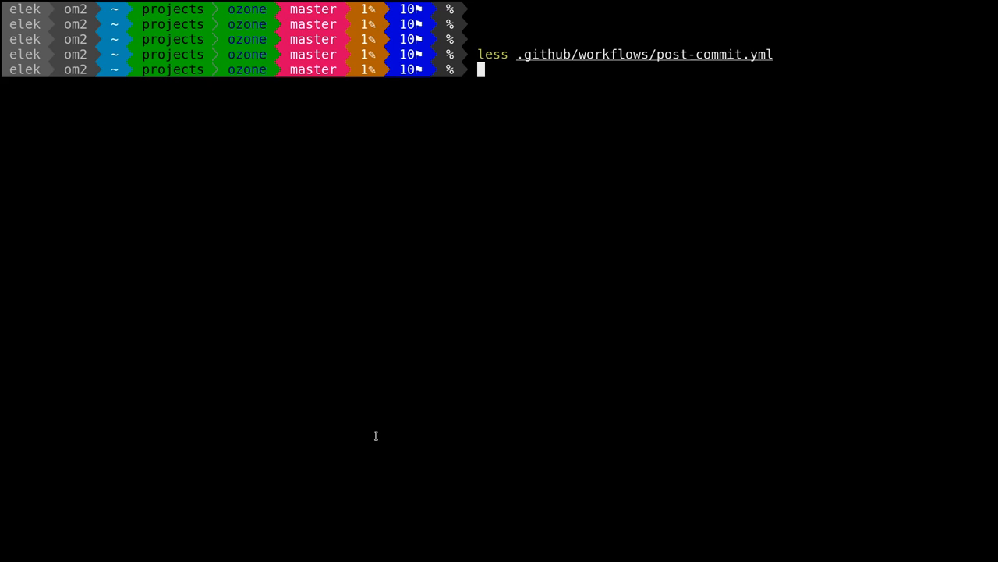
- Run ./hadoop-ozone/dev-support/checks/checkstyle.sh and scroll to BUILD SUCCESS for all 40 modules
{"action": "type", "text": "./hadoop-ozone/dev-support/checks/checkstyle.sh"}
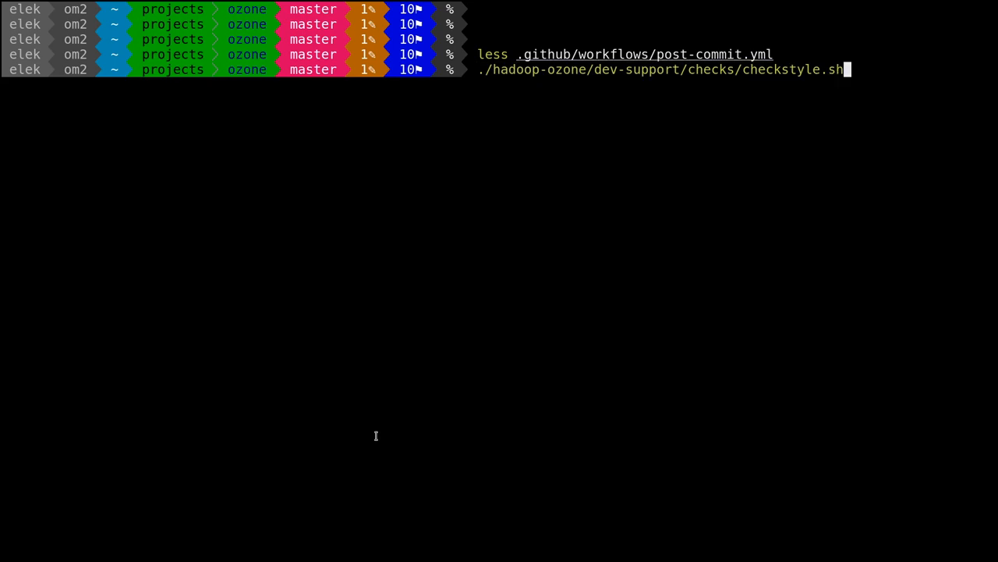
{"action": "key", "text": "Return"}
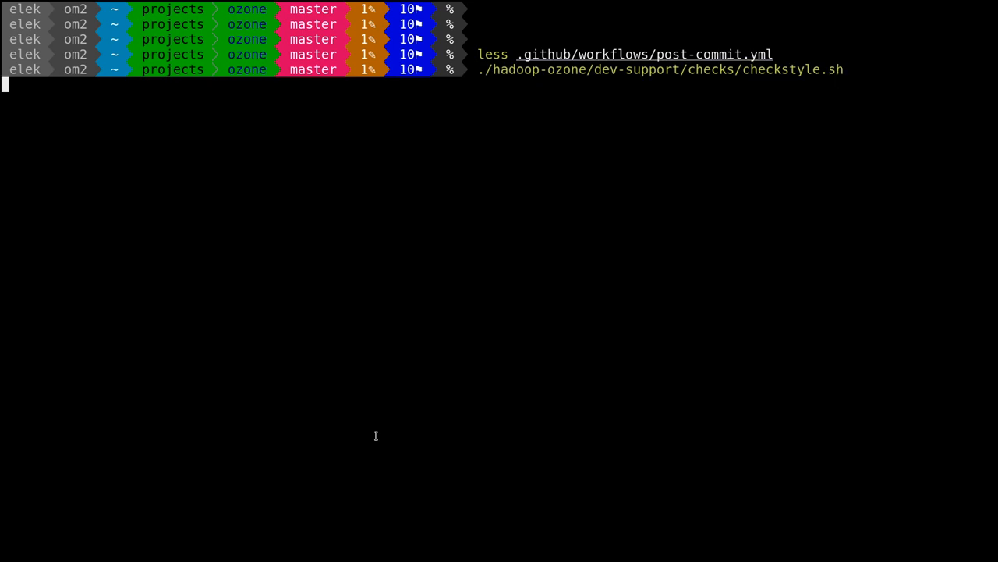
{"action": "key", "text": "Return"}
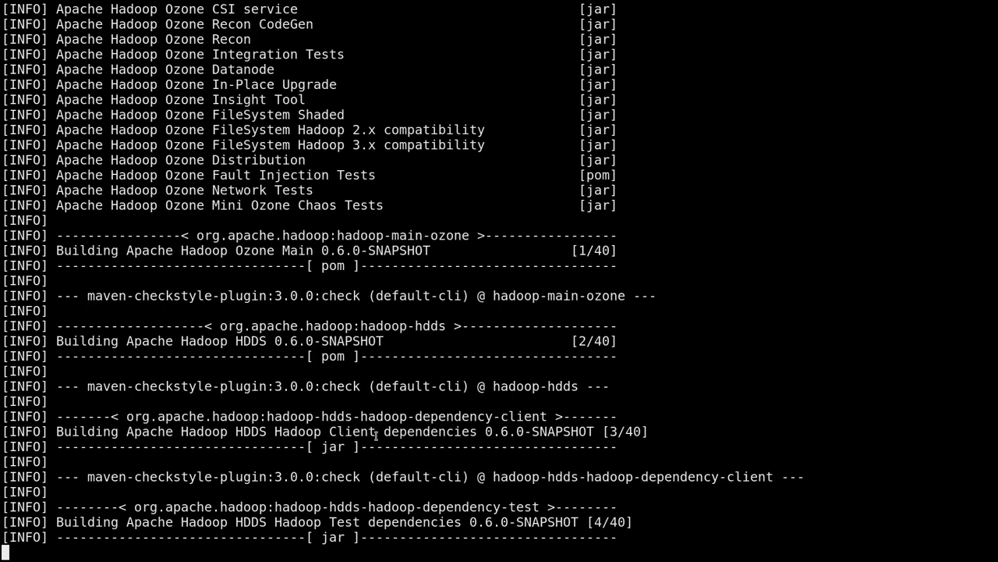
{"action": "scroll", "scroll_direction": "down", "scroll_amount": 3}
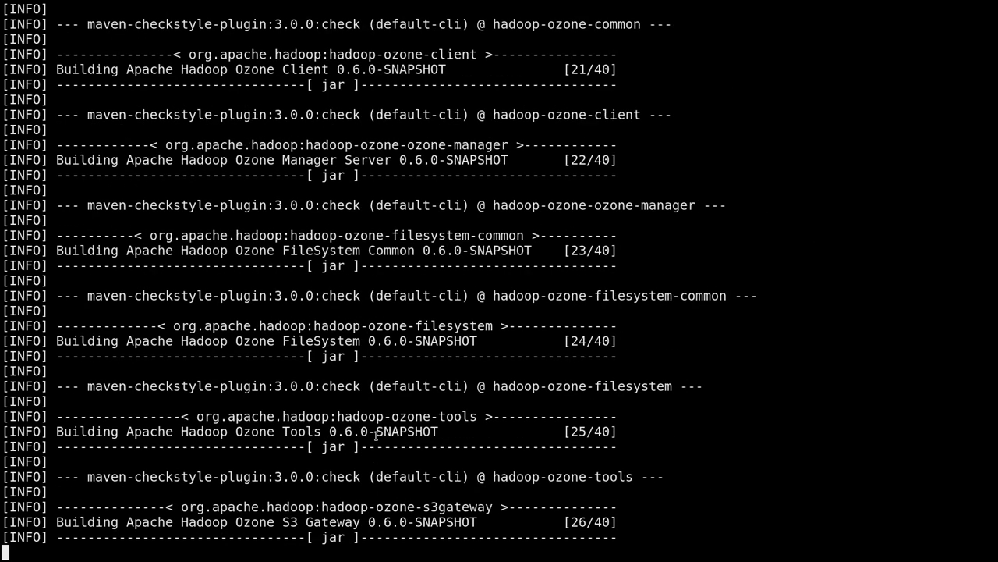
{"action": "scroll", "scroll_direction": "down", "scroll_amount": 3}
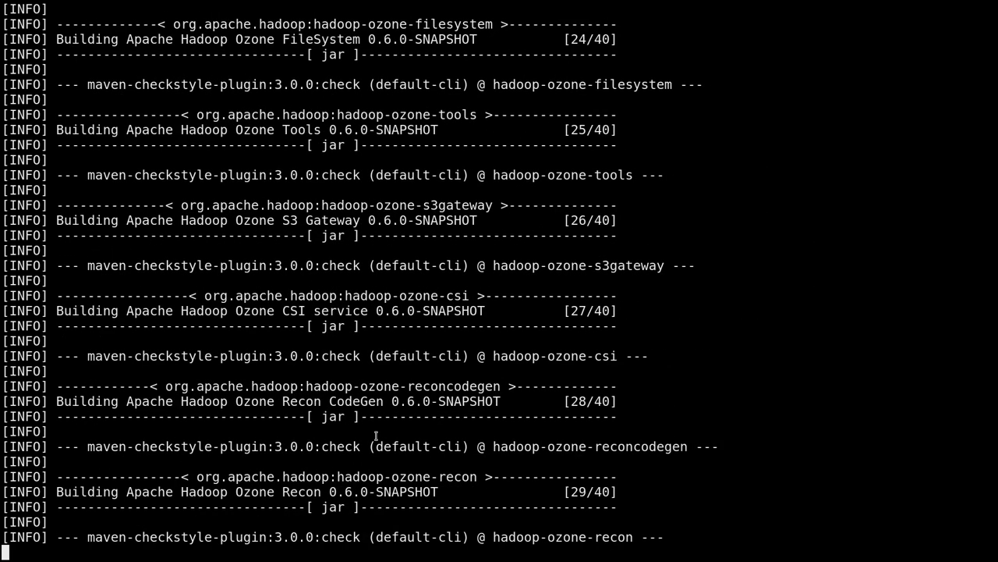
{"action": "scroll", "scroll_direction": "down", "scroll_amount": 3}
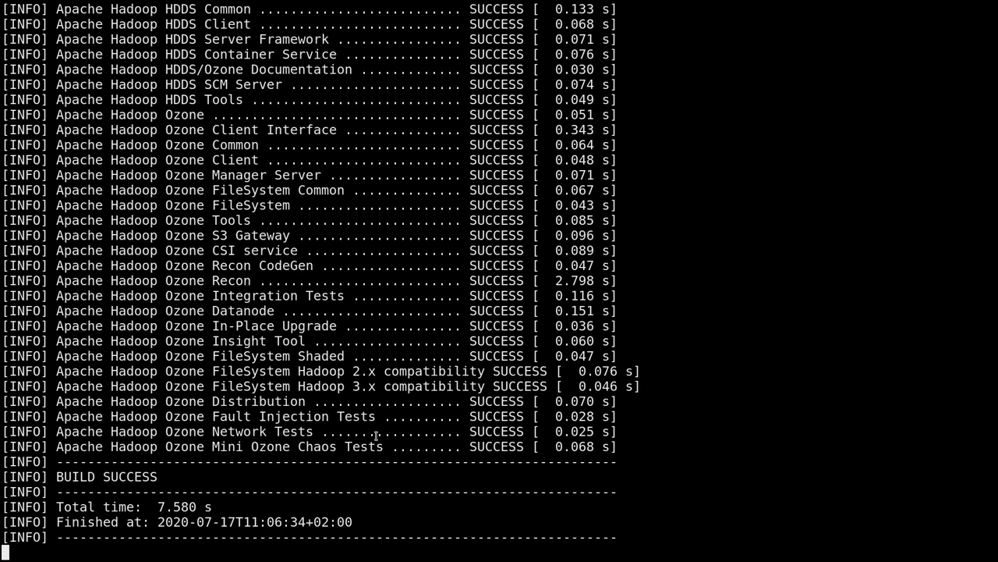
{"action": "scroll", "scroll_direction": "up", "scroll_amount": 3}
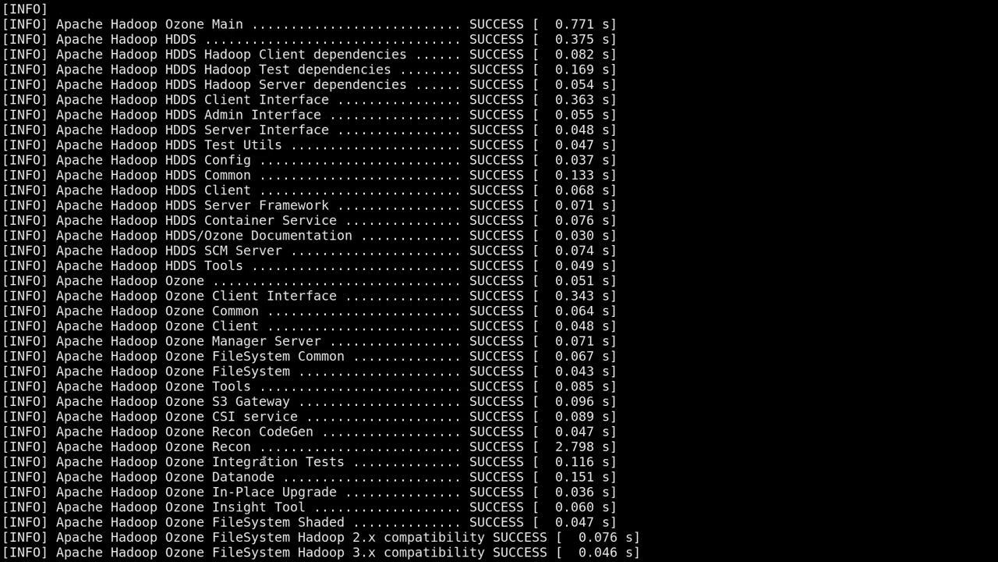
{"action": "scroll", "scroll_direction": "down", "scroll_amount": 3}
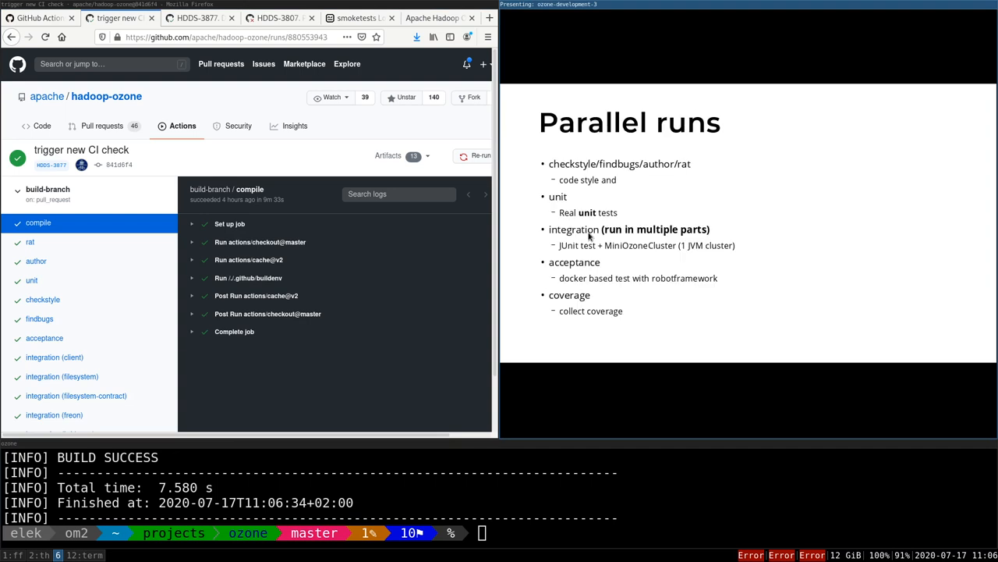
{"action": "mouse_move", "coordinate": [558, 173]}
{"action": "type", "text": "./"}
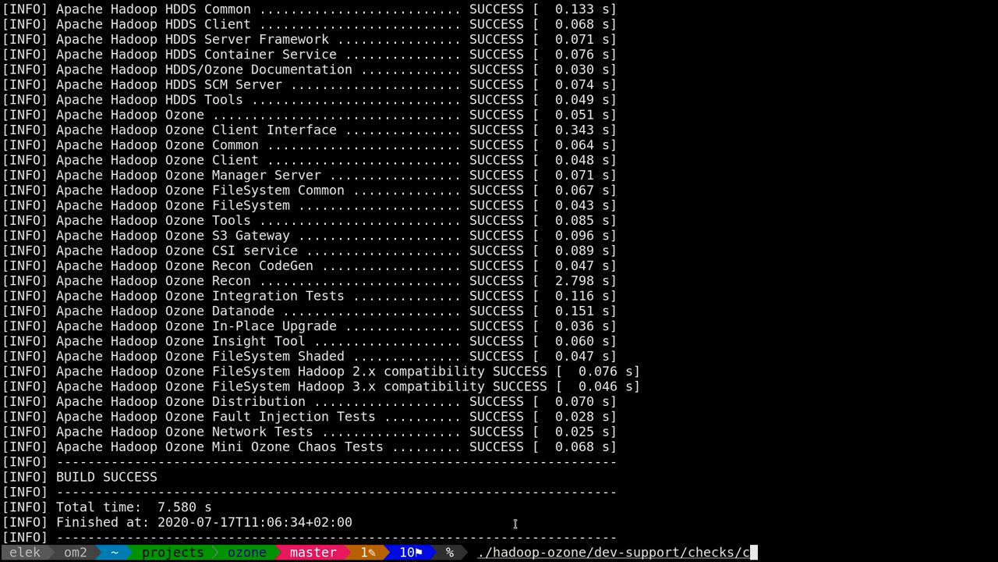
- List the scripts with ls hadoop-ozone/dev-support/checks
{"action": "type", "text": "hadoop-ozone/dev-support/checks"}
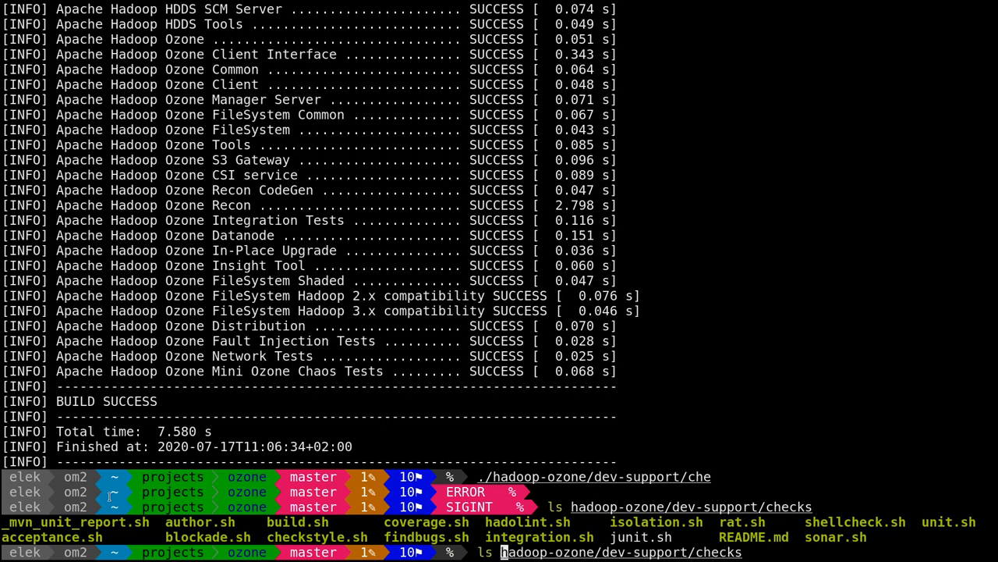
{"action": "key", "text": "Return"}
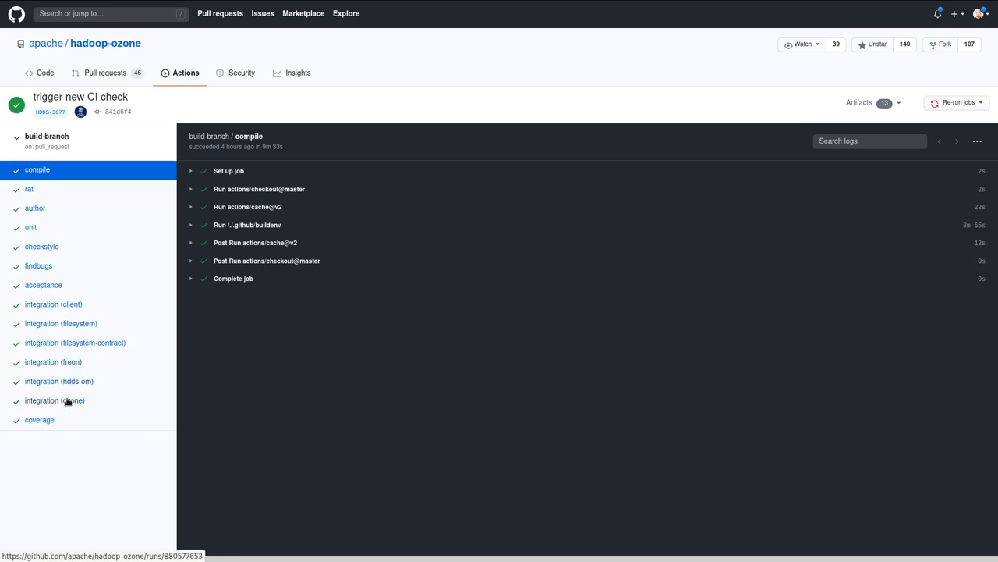
{"action": "mouse_move", "coordinate": [53, 304]}
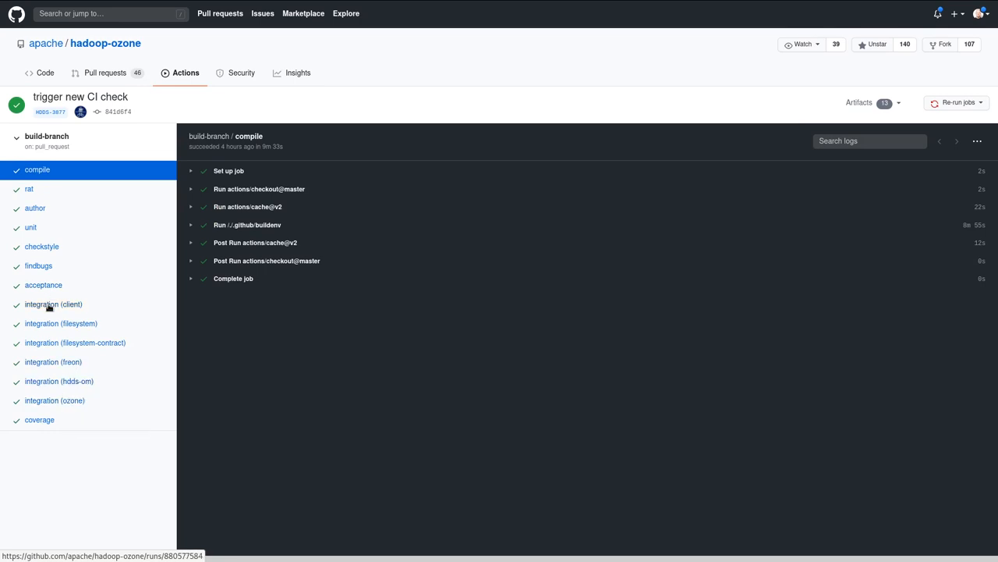
{"action": "mouse_move", "coordinate": [55, 400]}
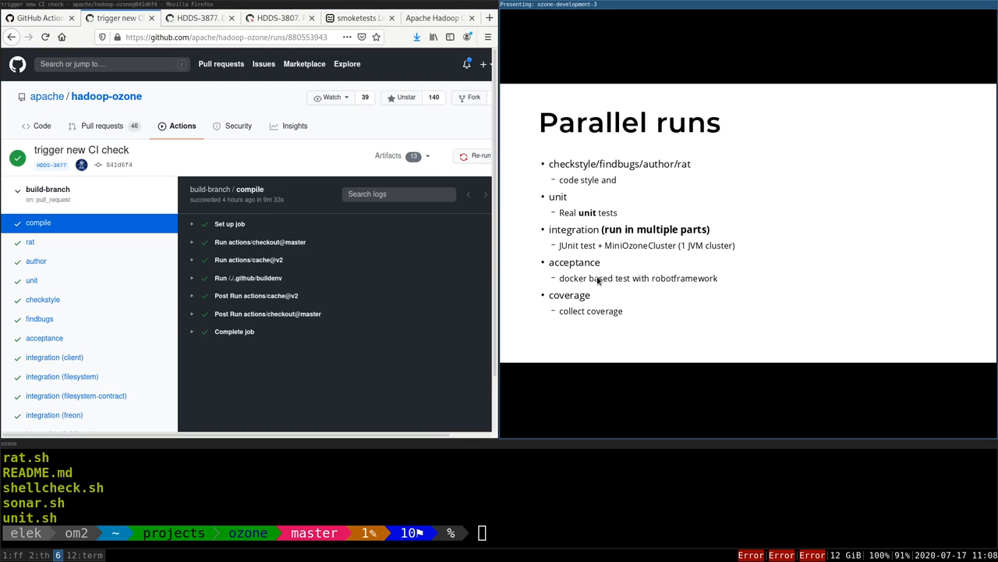
{"action": "mouse_move", "coordinate": [599, 280]}
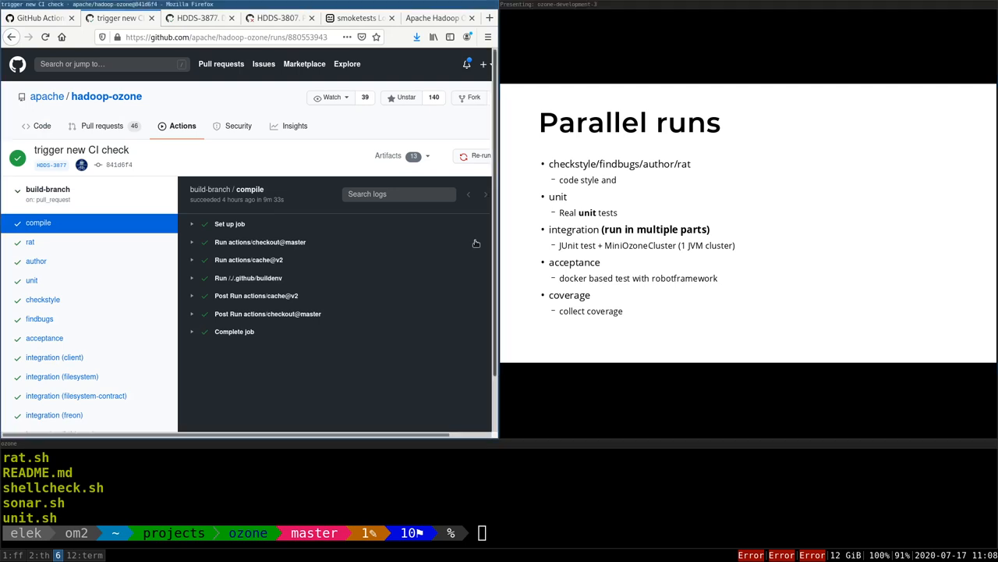
{"action": "mouse_move", "coordinate": [679, 298]}
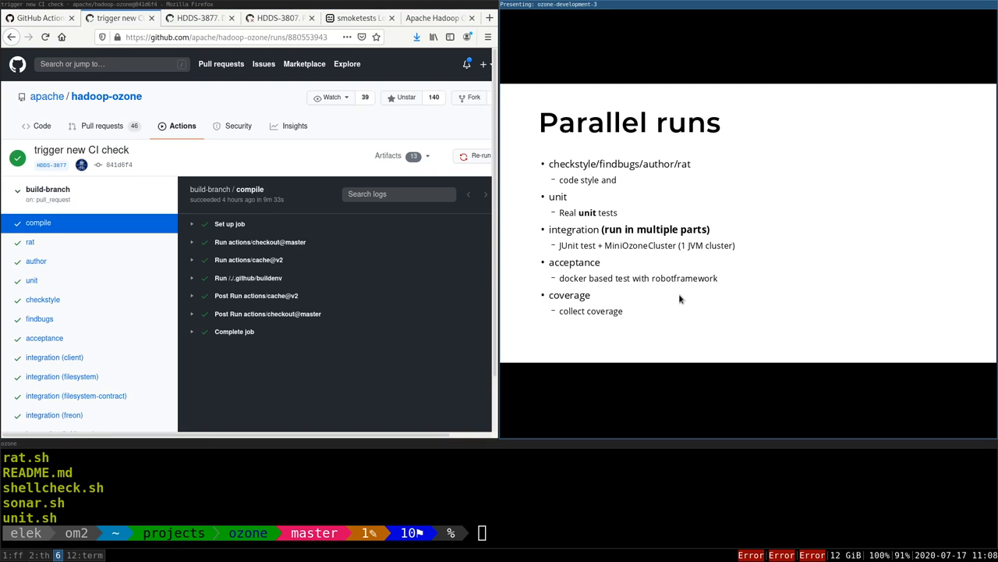
{"action": "mouse_move", "coordinate": [666, 284]}
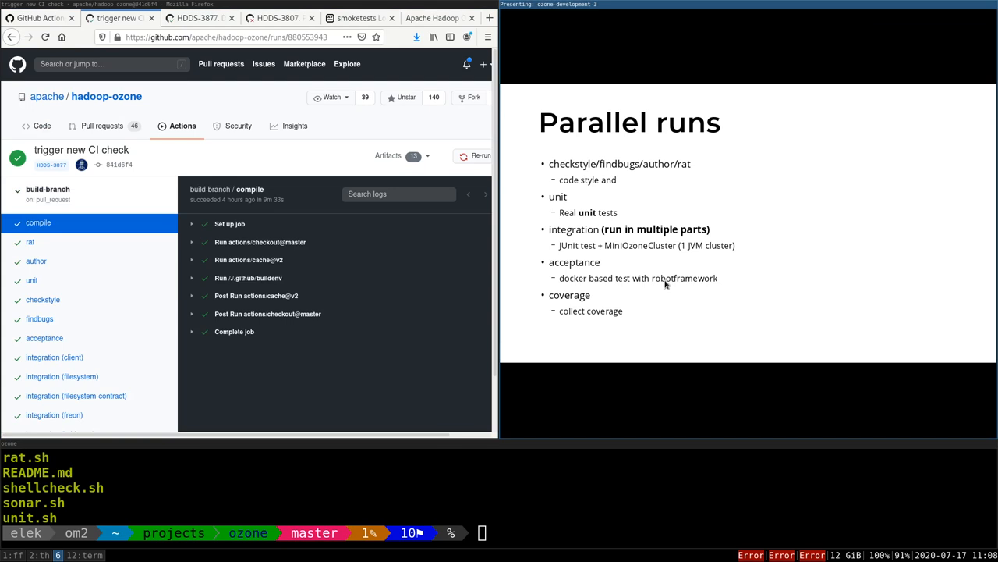
{"action": "mouse_move", "coordinate": [664, 289]}
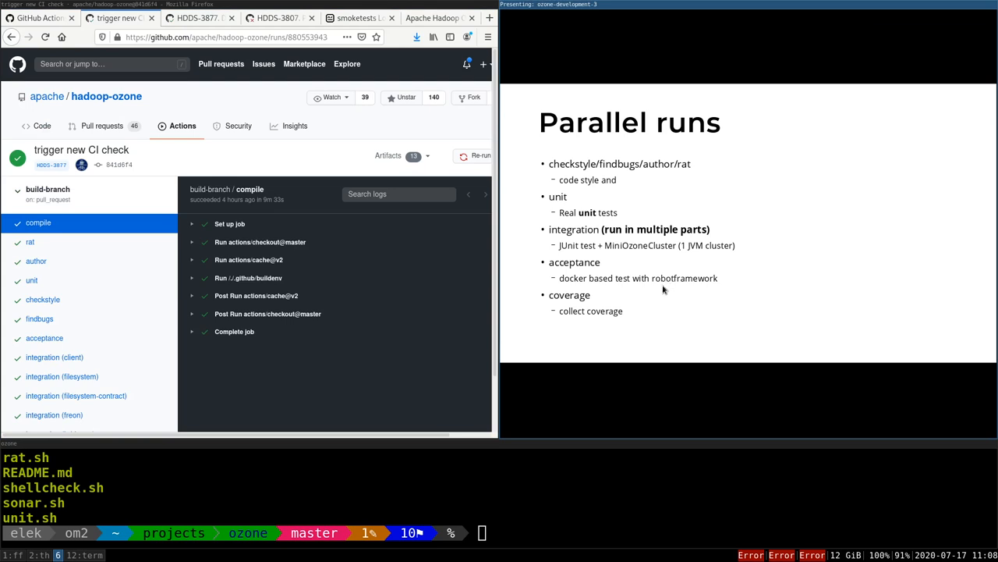
{"action": "mouse_move", "coordinate": [597, 302]}
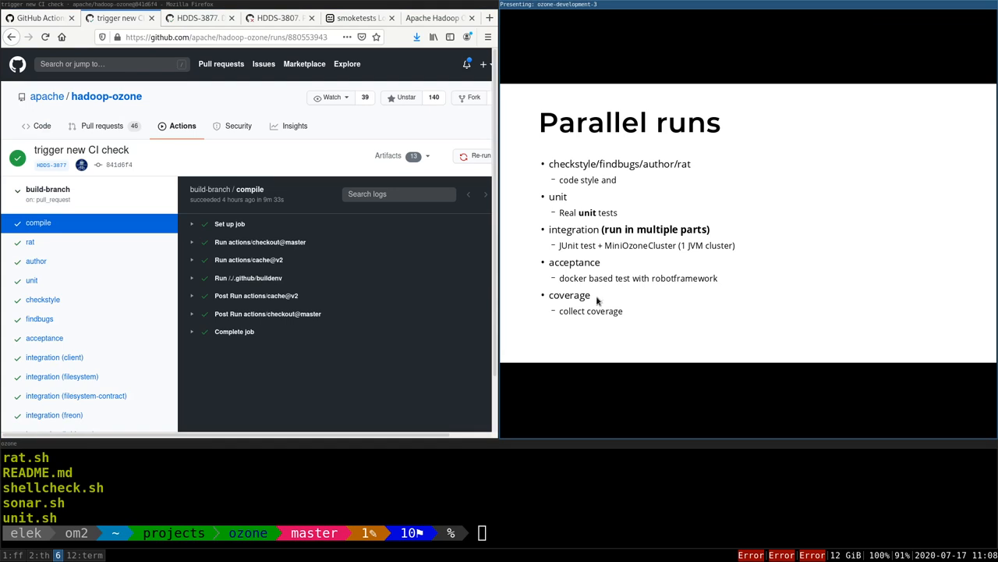
{"action": "mouse_move", "coordinate": [631, 319]}
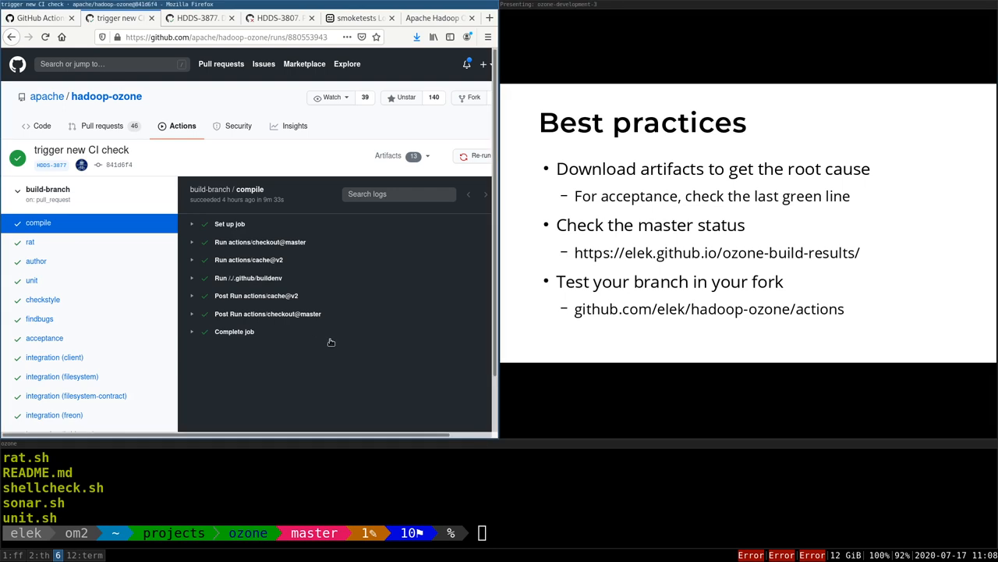
{"action": "mouse_move", "coordinate": [357, 233]}
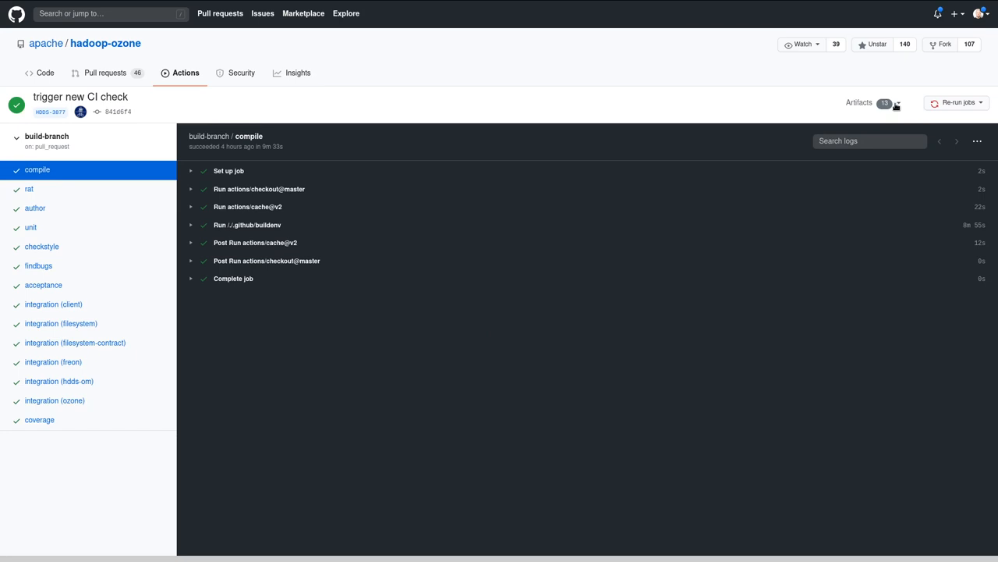
{"action": "mouse_move", "coordinate": [989, 9]}
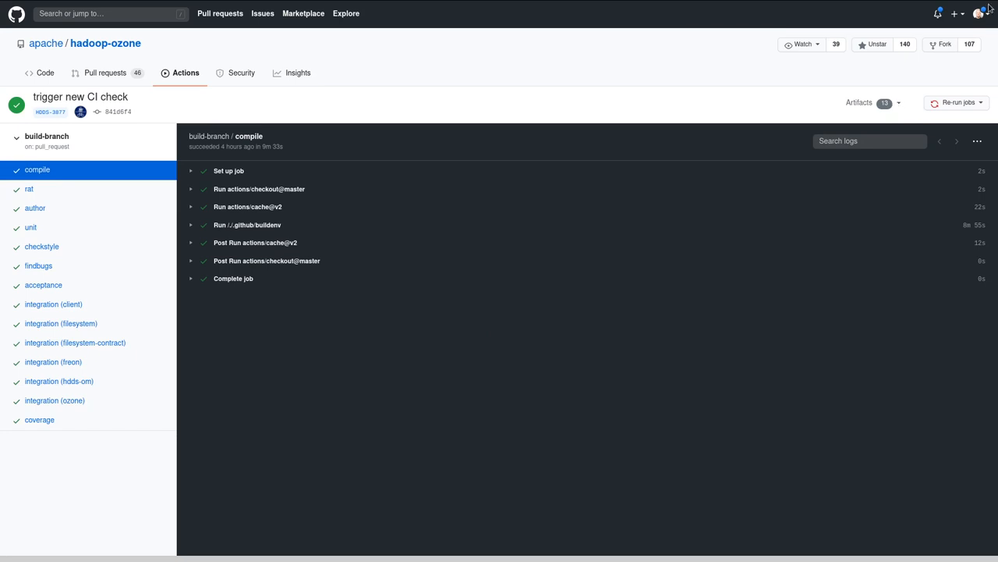
{"action": "mouse_move", "coordinate": [905, 95]}
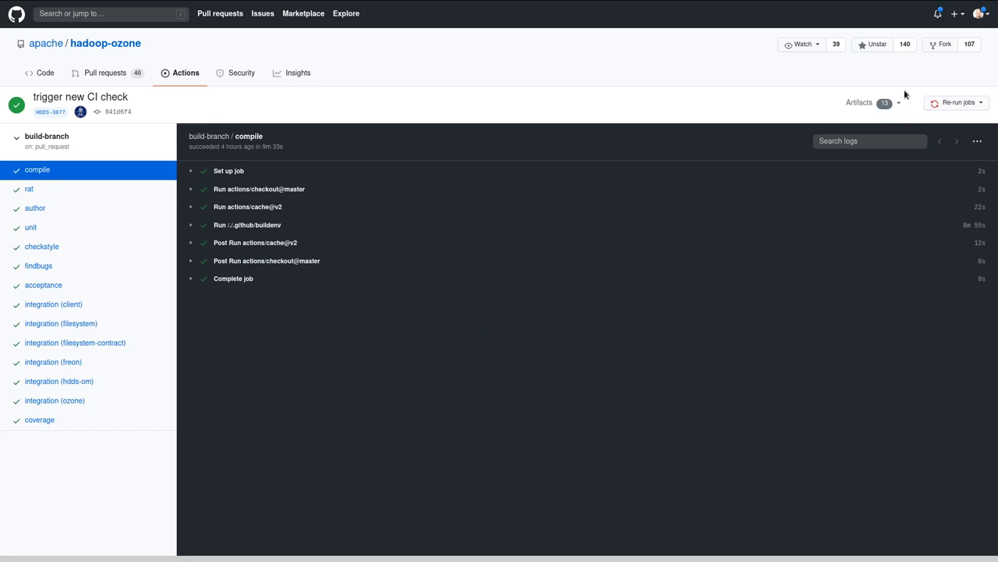
- Show the passing run's artifacts, then switch to the failed HDDS-3807 master run
{"action": "left_click", "coordinate": [873, 102]}
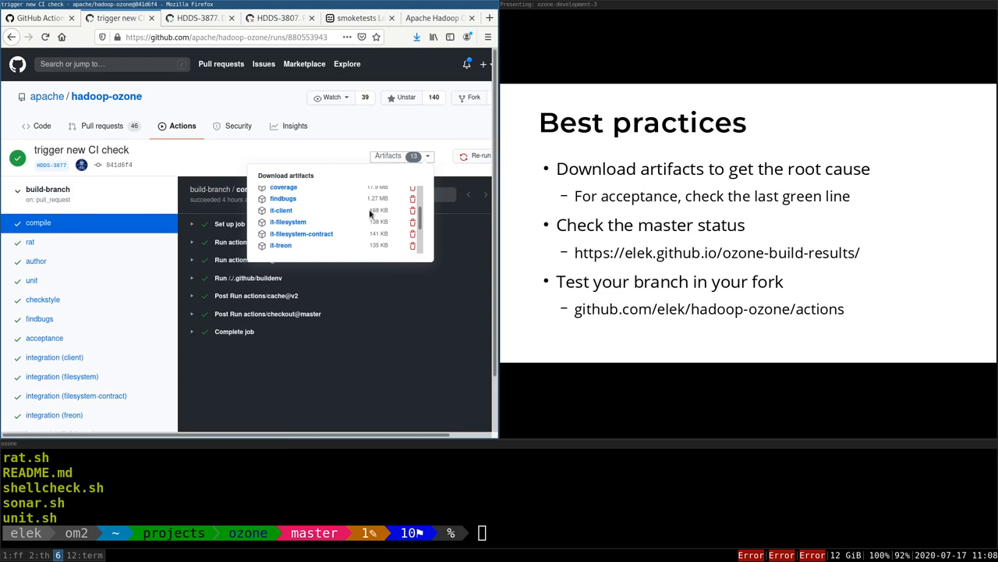
{"action": "scroll", "scroll_direction": "up", "scroll_amount": 3}
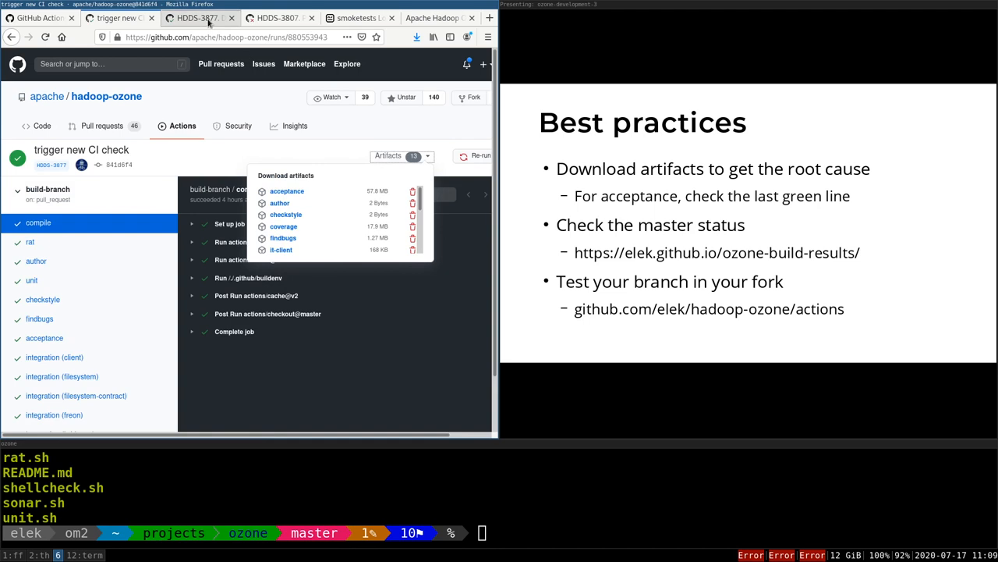
{"action": "left_click", "coordinate": [277, 18]}
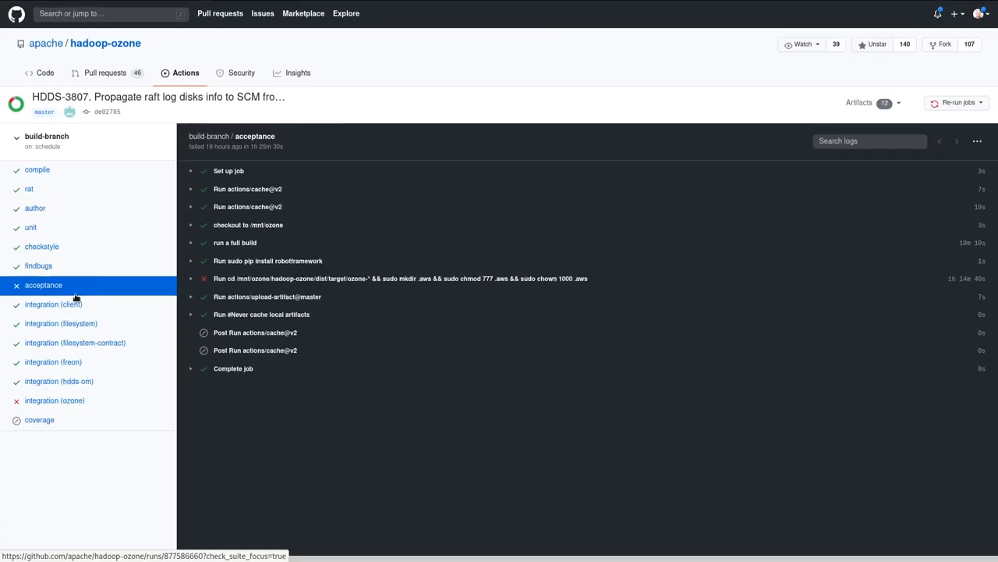
{"action": "mouse_move", "coordinate": [42, 285]}
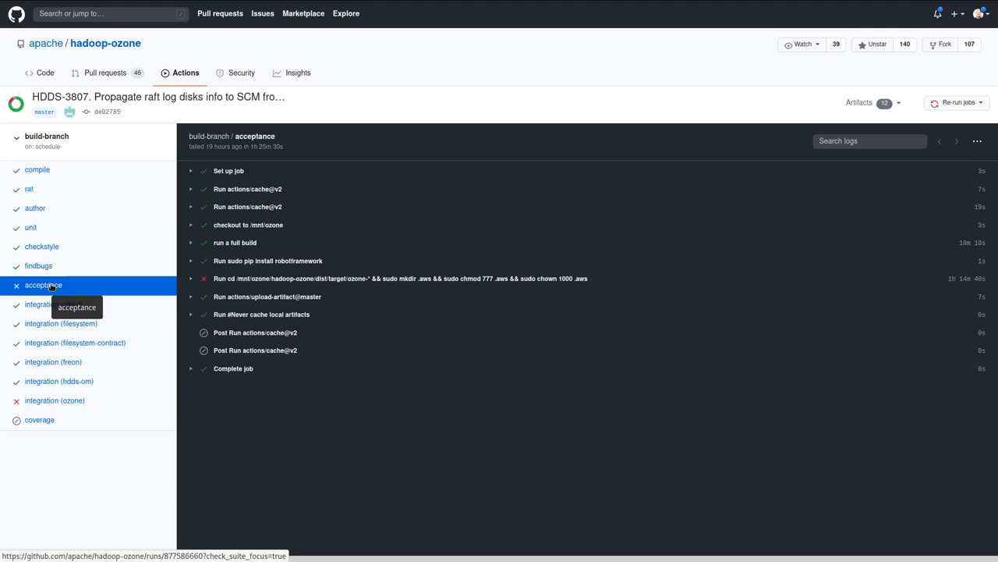
{"action": "mouse_move", "coordinate": [794, 145]}
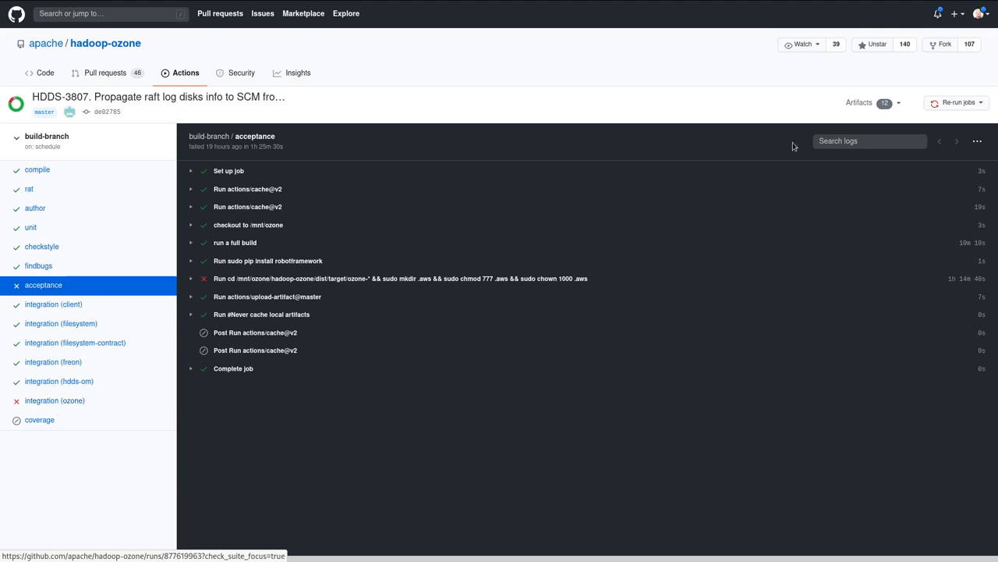
- Open the Artifacts dropdown listing the failed run's acceptance results
{"action": "left_click", "coordinate": [873, 103]}
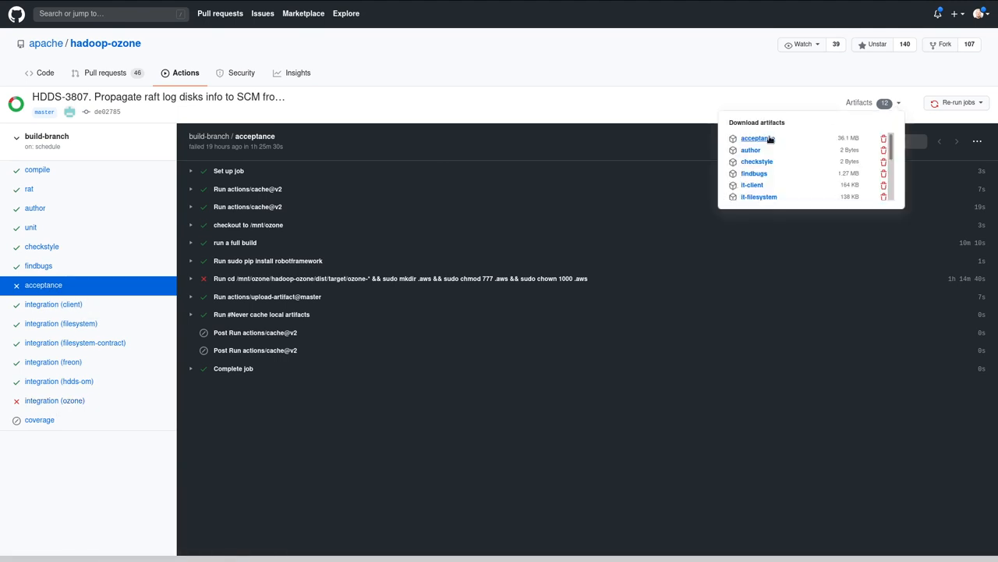
{"action": "mouse_move", "coordinate": [755, 138]}
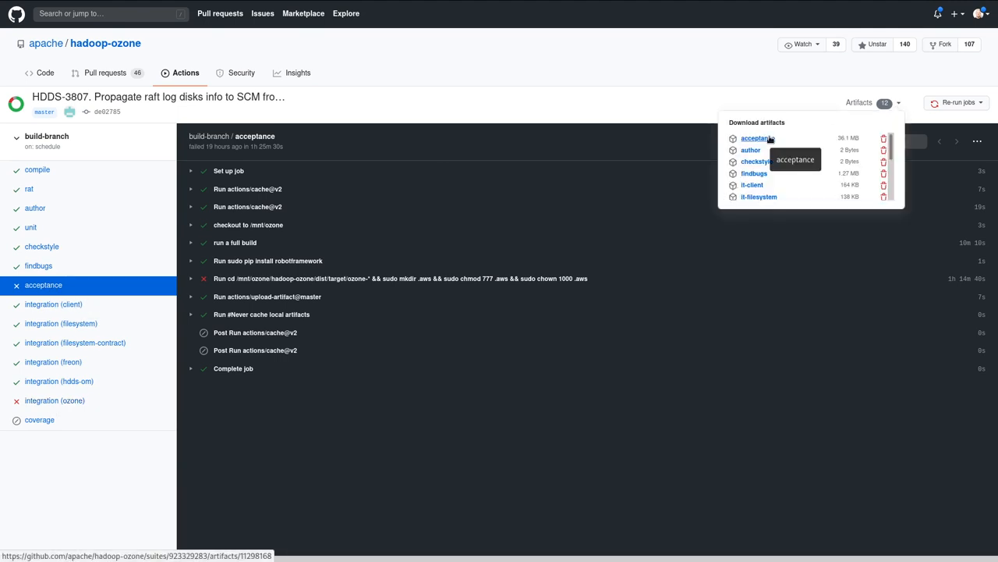
{"action": "mouse_move", "coordinate": [757, 138]}
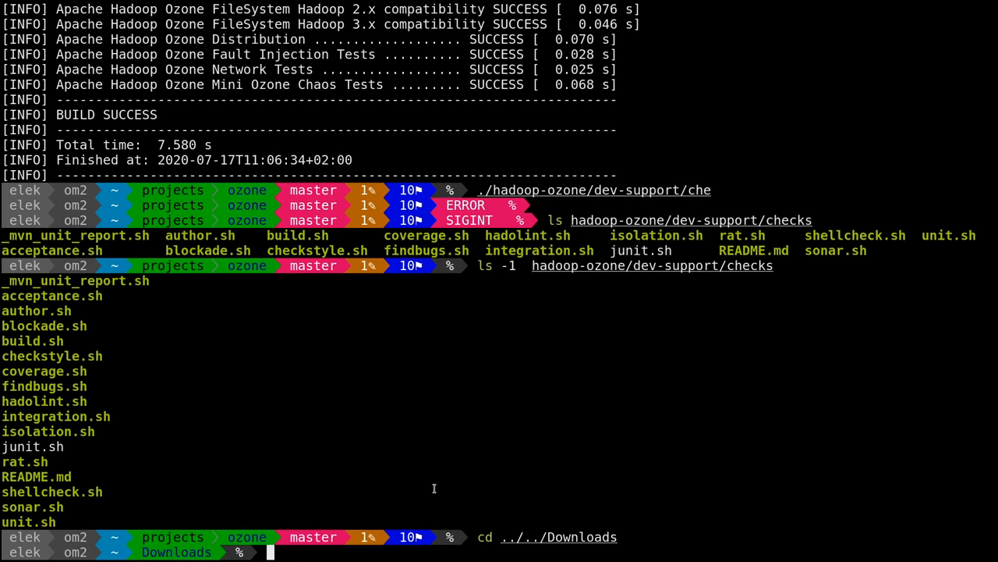
- Run unzip acceptance.zip in ~/Downloads, overwriting the previously extracted files
{"action": "type", "text": "unzip acceptance.zip"}
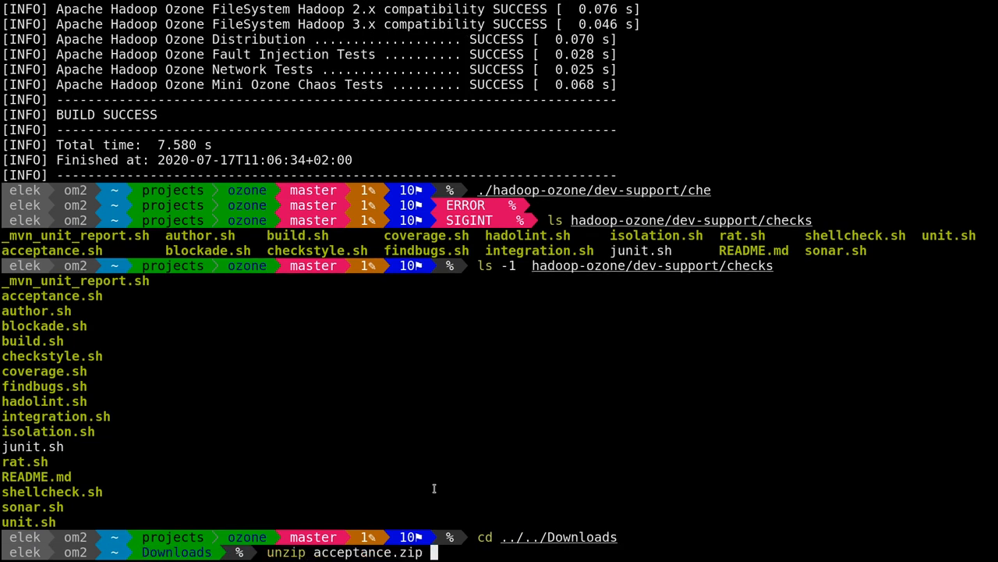
{"action": "key", "text": "Return"}
{"action": "type", "text": "A"}
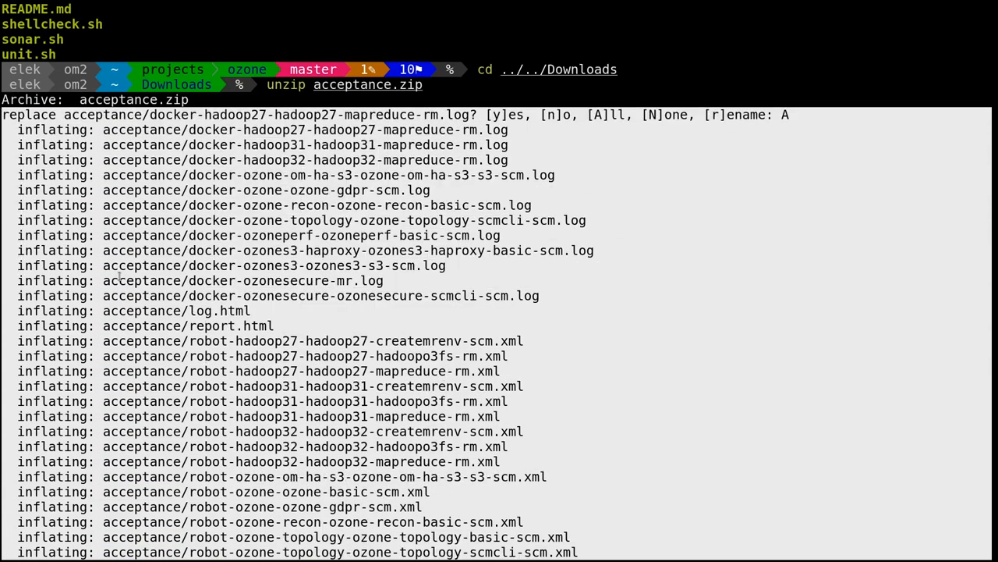
{"action": "double_click", "coordinate": [176, 311]}
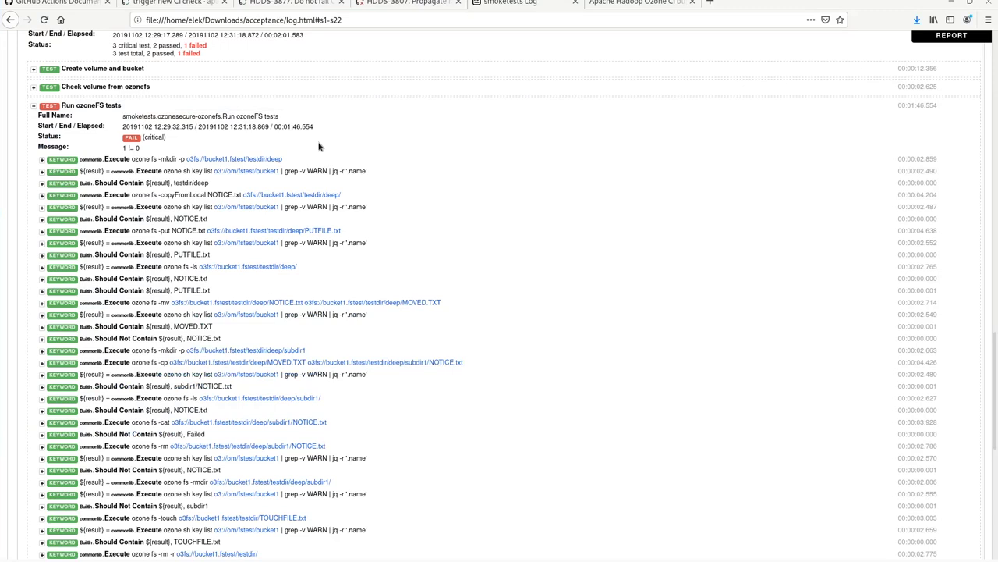
- Scroll to the failed ozonefs test and expand its get command and output log keywords
{"action": "scroll", "scroll_direction": "up", "scroll_amount": 3}
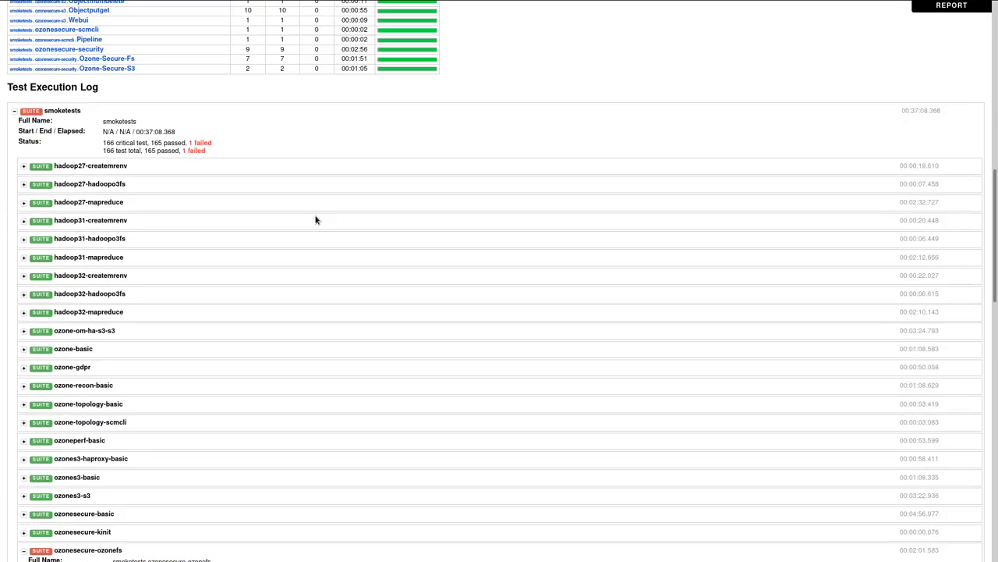
{"action": "scroll", "scroll_direction": "up", "scroll_amount": 3}
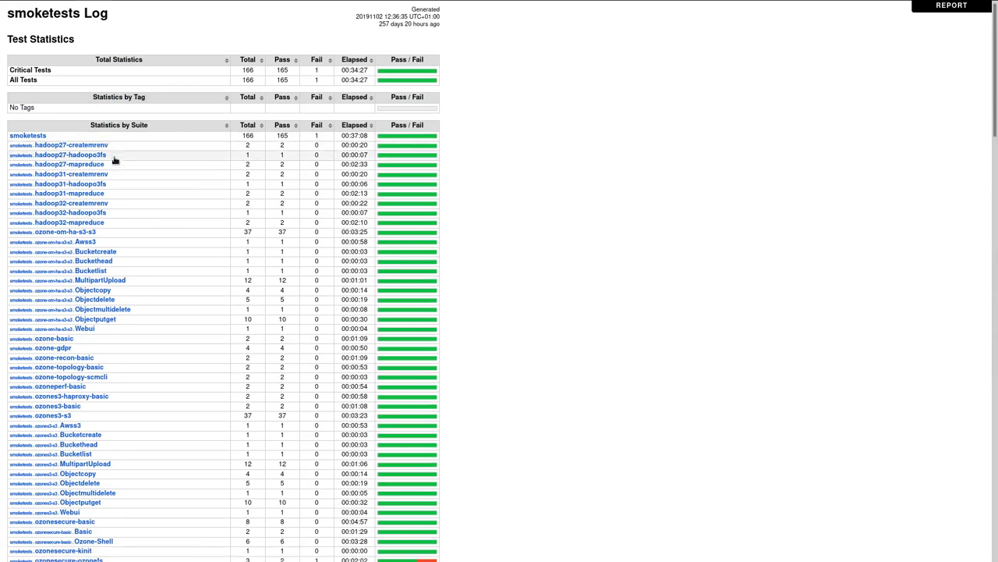
{"action": "scroll", "scroll_direction": "down", "scroll_amount": 3}
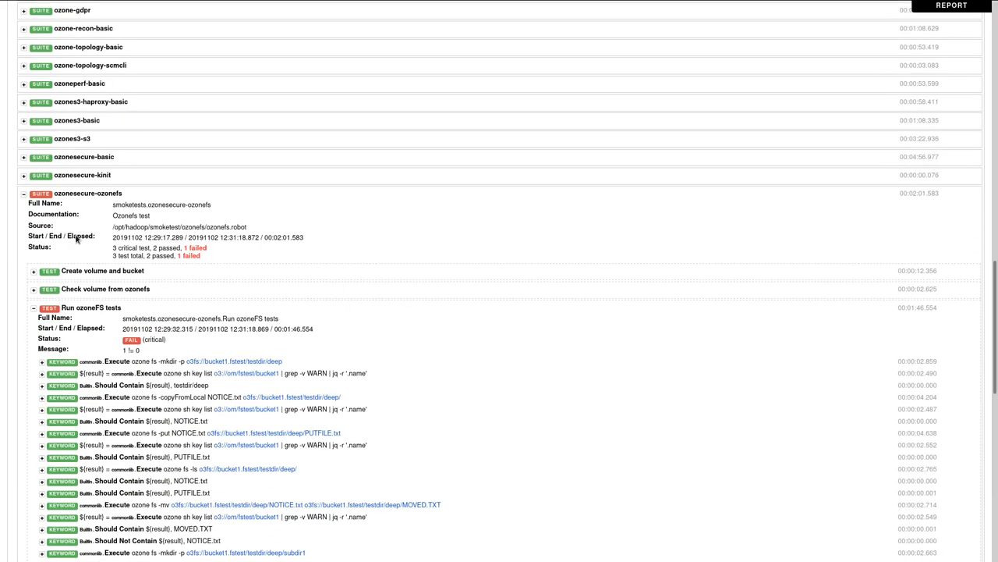
{"action": "scroll", "scroll_direction": "down", "scroll_amount": 3}
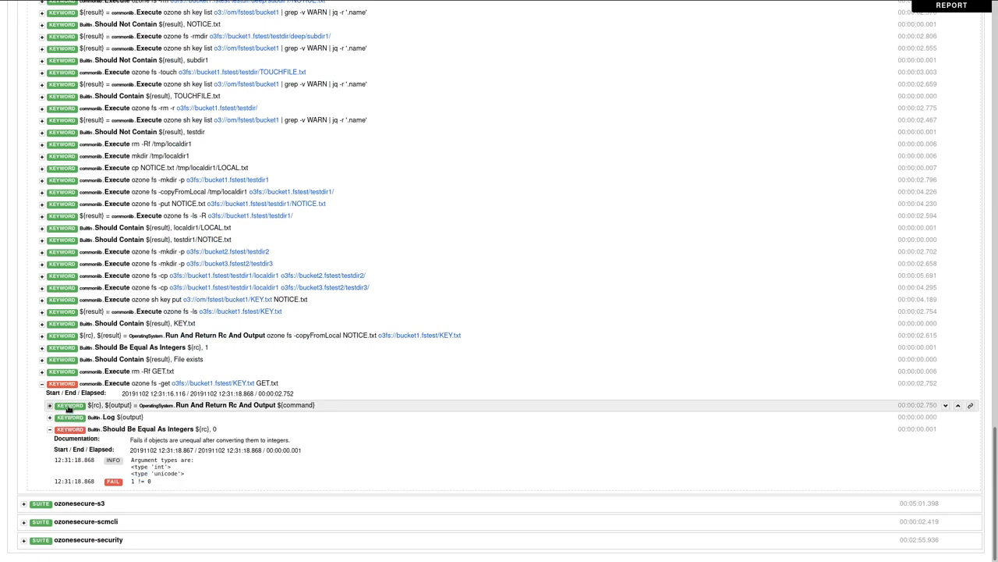
{"action": "left_click", "coordinate": [50, 405]}
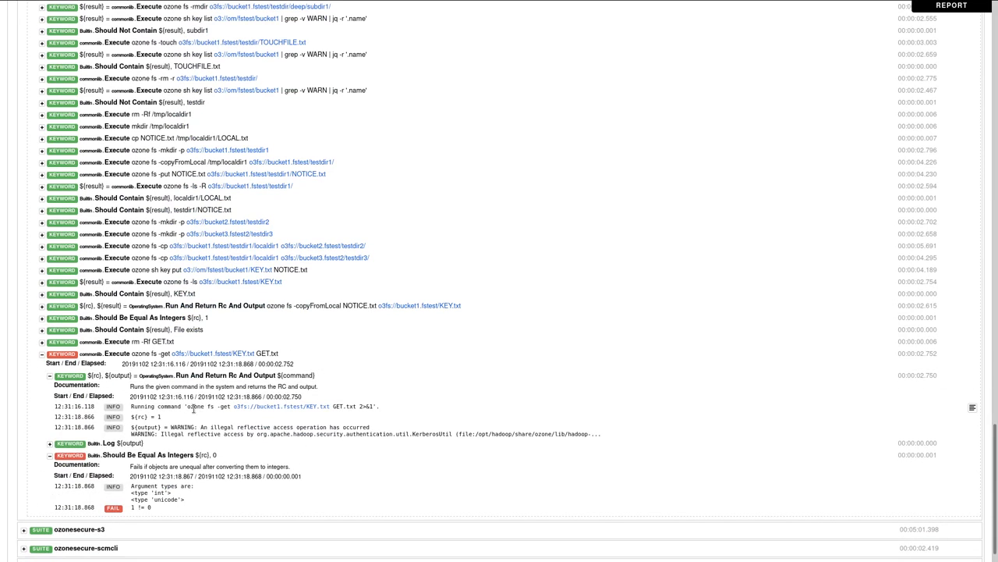
{"action": "triple_click", "coordinate": [281, 406]}
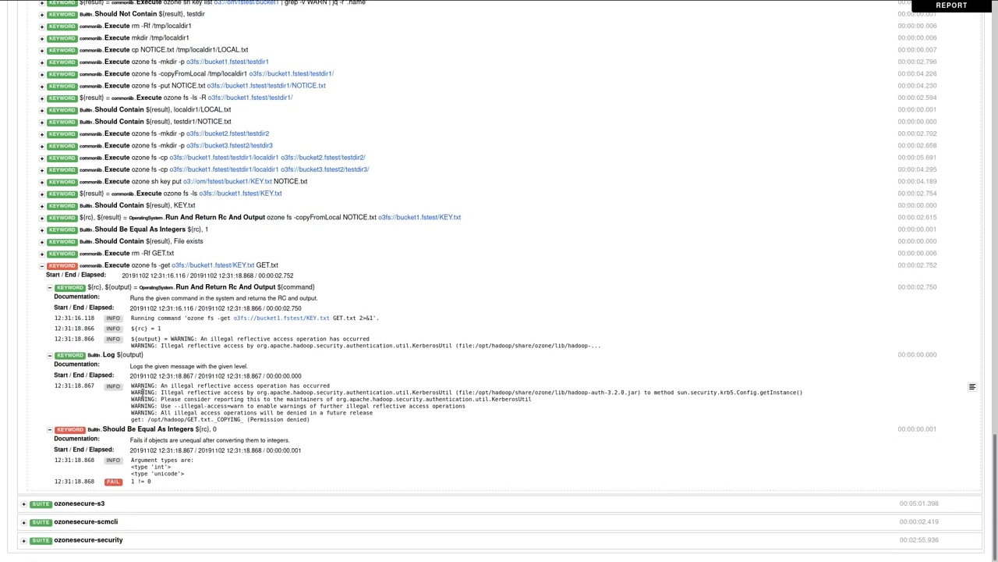
{"action": "double_click", "coordinate": [144, 385]}
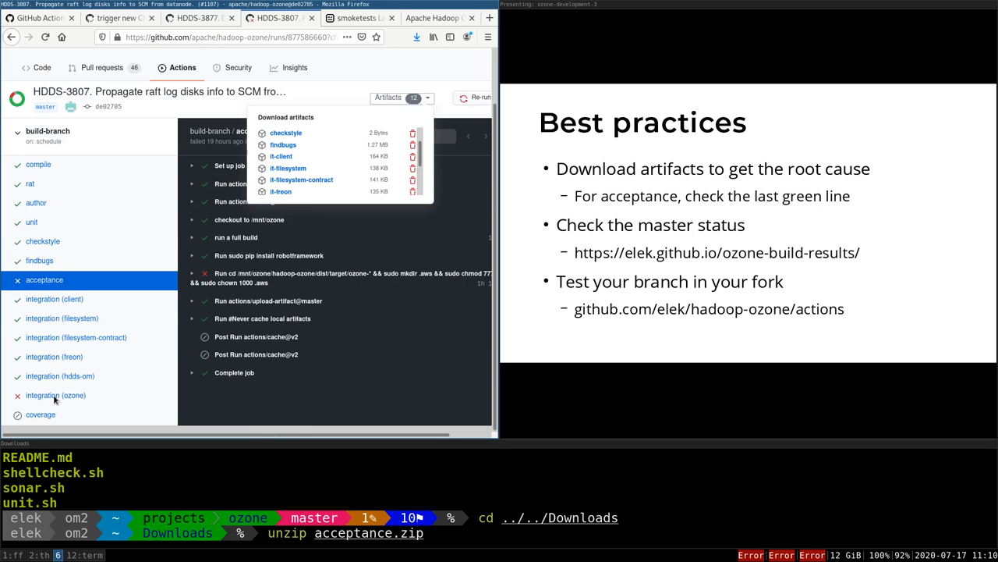
{"action": "mouse_move", "coordinate": [328, 154]}
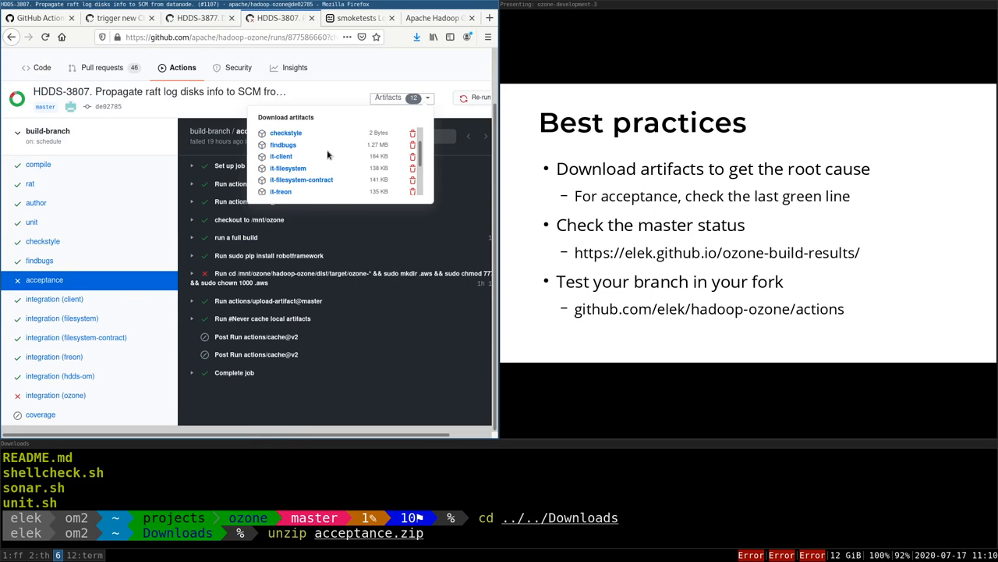
{"action": "mouse_move", "coordinate": [361, 169]}
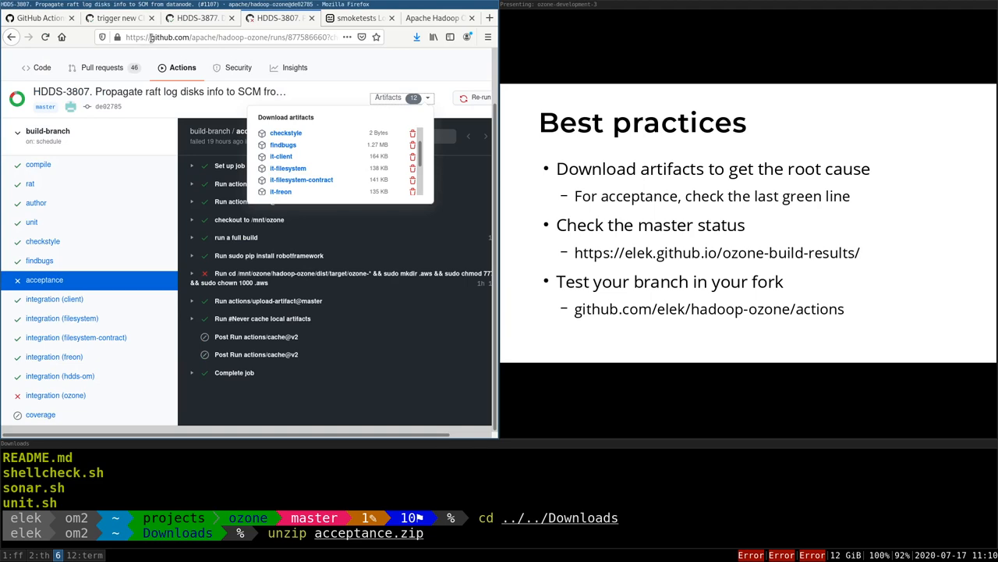
{"action": "mouse_move", "coordinate": [241, 84]}
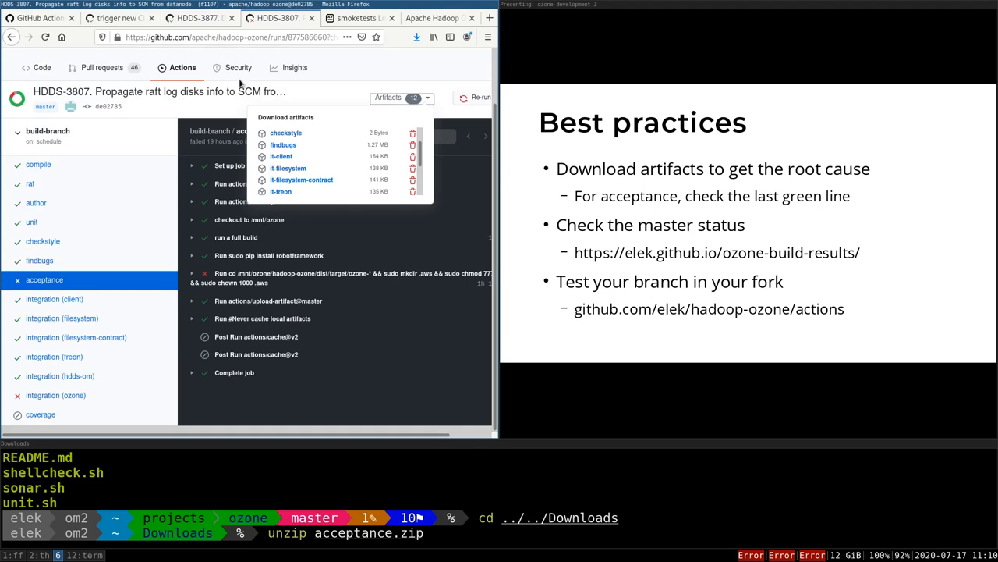
{"action": "mouse_move", "coordinate": [358, 17]}
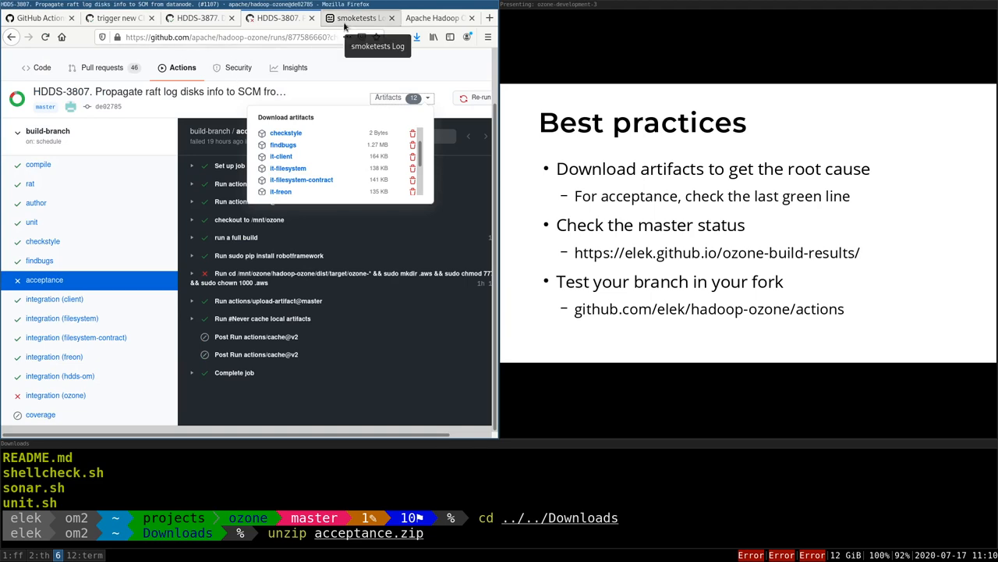
{"action": "mouse_move", "coordinate": [349, 62]}
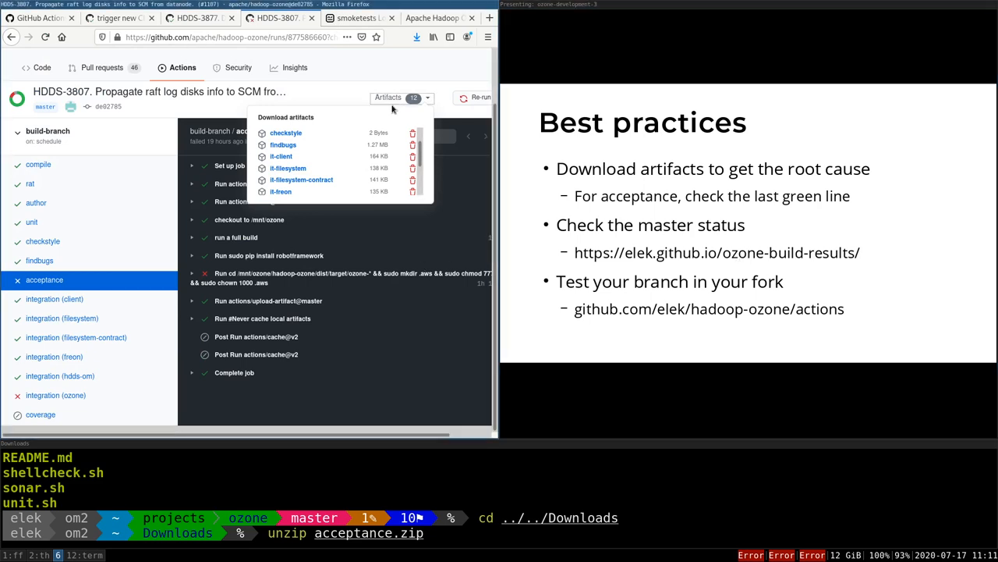
- Scroll the Ozone Build results table to build #1778's TestWatchForCommit integration (client) failure
{"action": "left_click", "coordinate": [440, 17]}
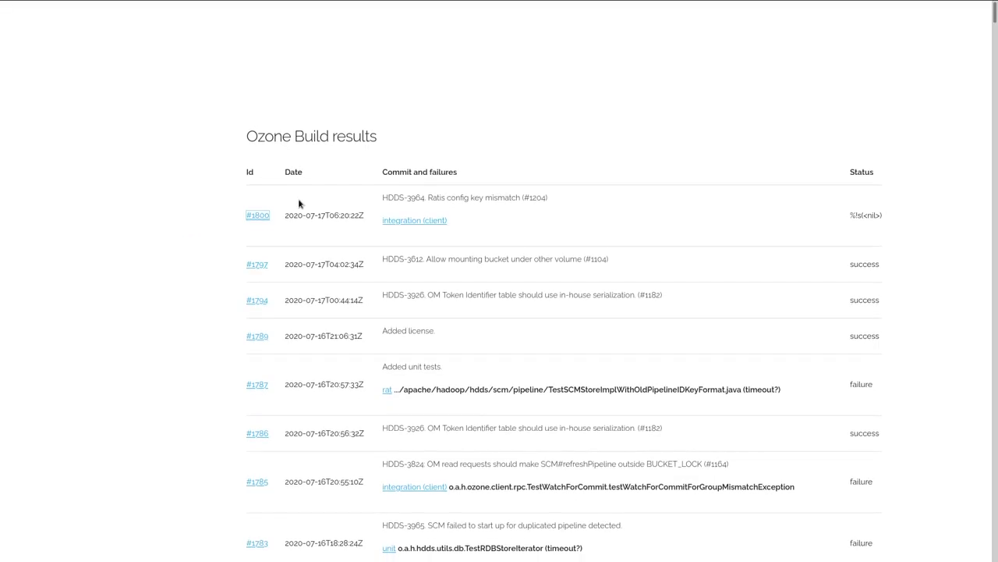
{"action": "scroll", "scroll_direction": "down", "scroll_amount": 3}
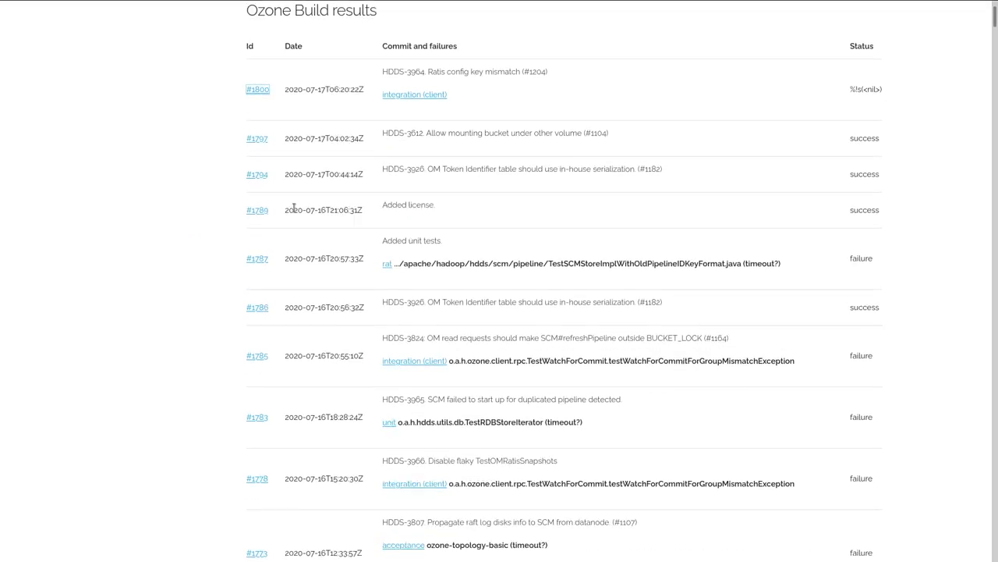
{"action": "scroll", "scroll_direction": "down", "scroll_amount": 3}
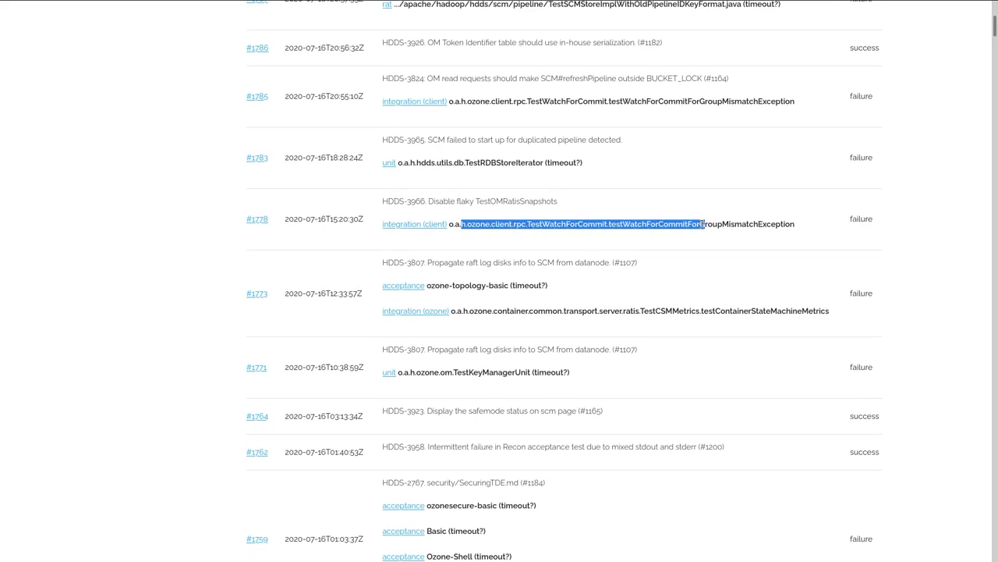
{"action": "mouse_move", "coordinate": [405, 224]}
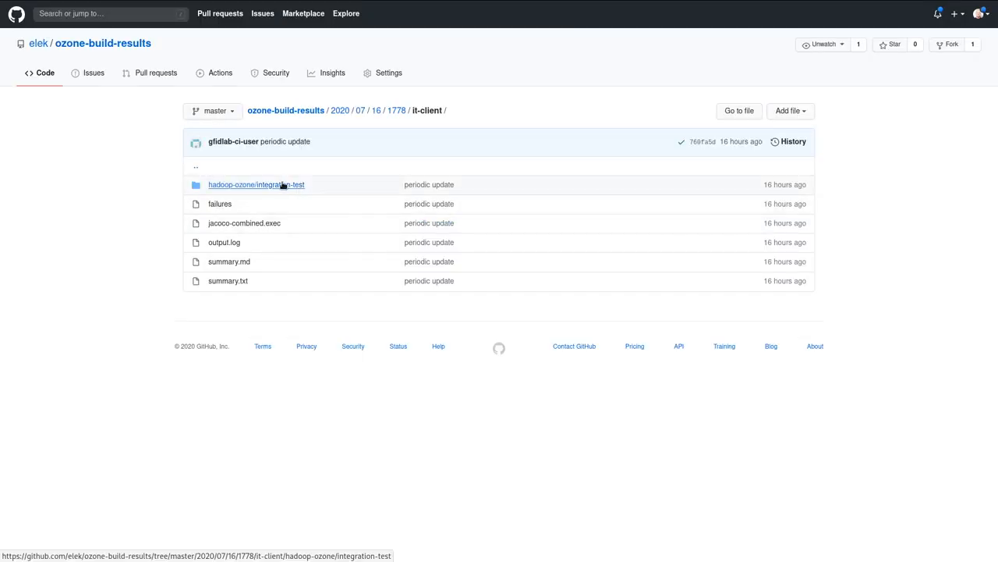
{"action": "mouse_move", "coordinate": [256, 184]}
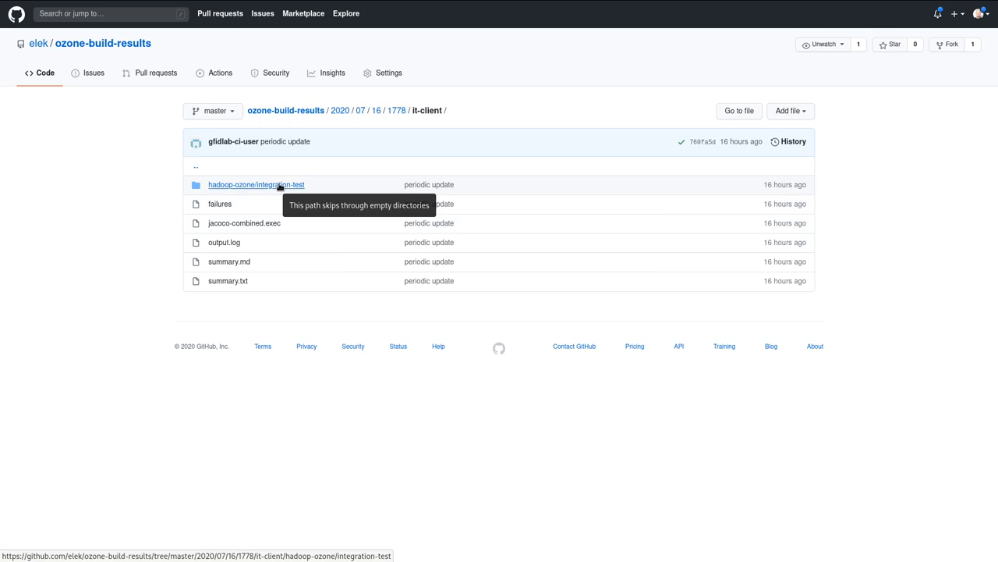
- Open build 1778's integration-test folder, then return to its parent hadoop-ozone folder
{"action": "left_click", "coordinate": [256, 184]}
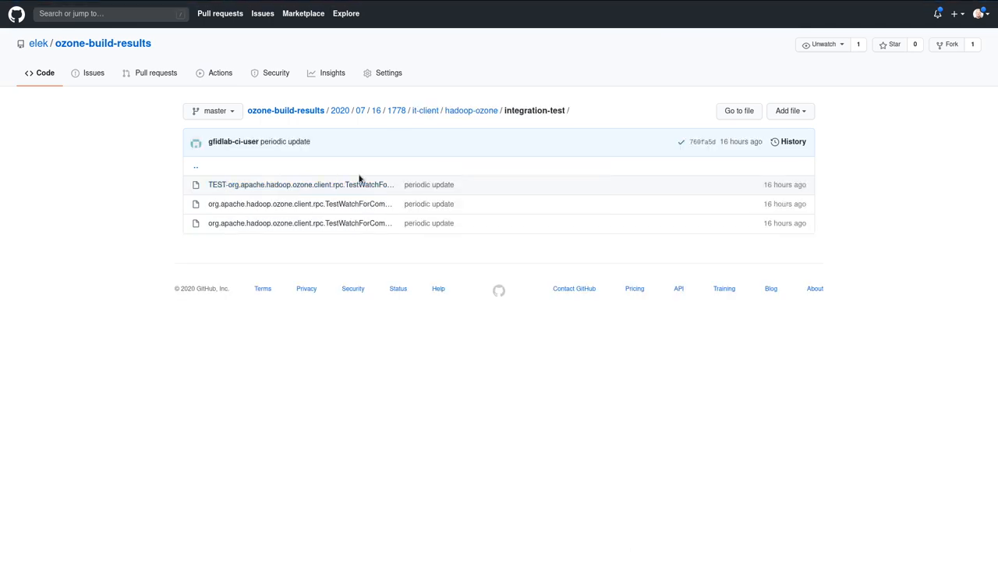
{"action": "mouse_move", "coordinate": [202, 169]}
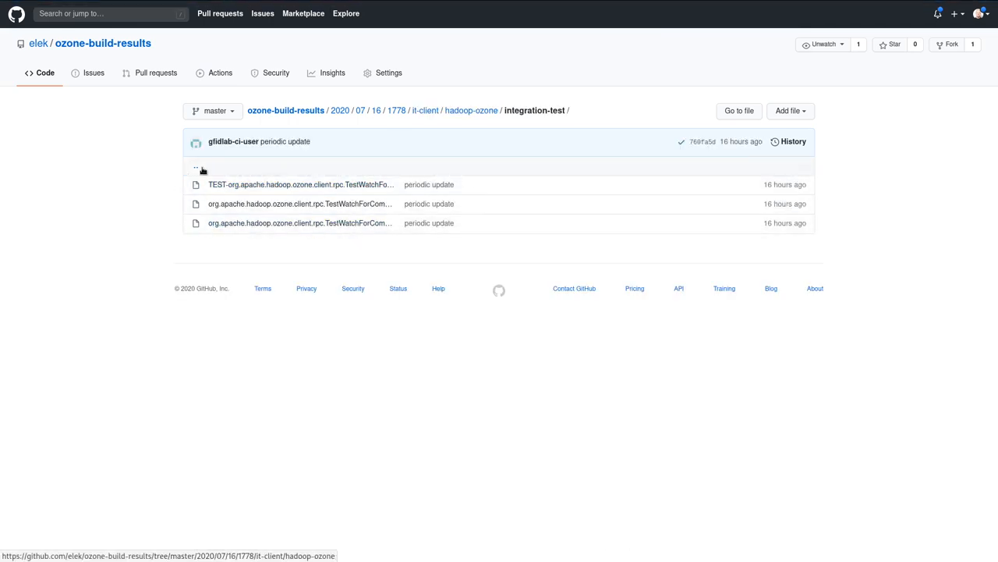
{"action": "left_click", "coordinate": [470, 110]}
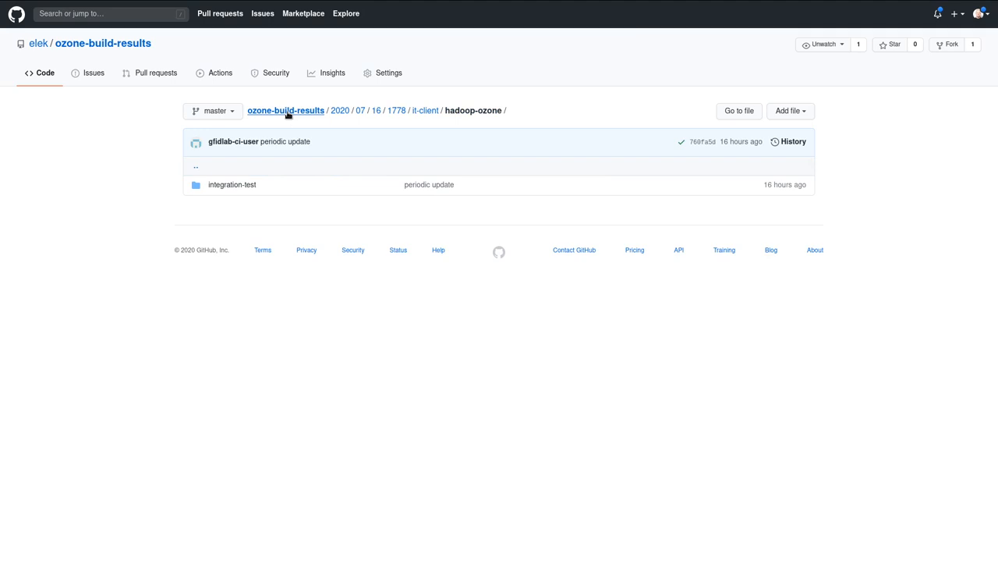
{"action": "mouse_move", "coordinate": [244, 166]}
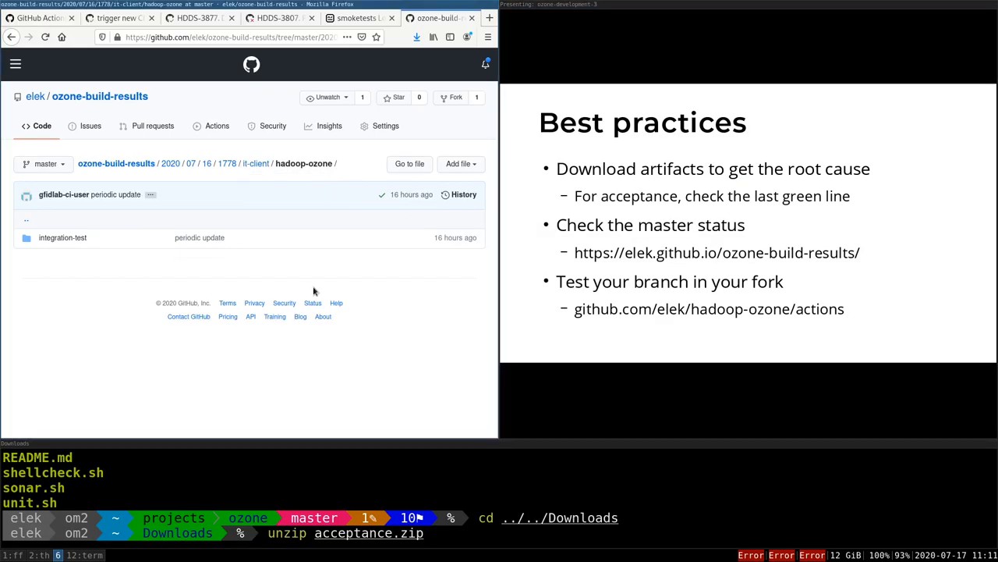
{"action": "mouse_move", "coordinate": [272, 215]}
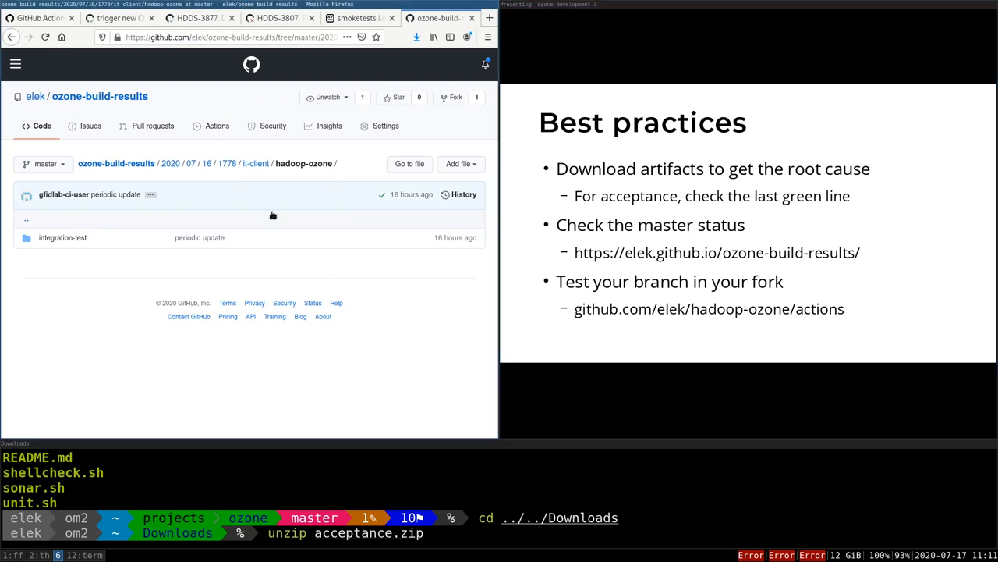
- Filter the elek/hadoop-ozone fork's Actions runs by branch:HDDS-2070
{"action": "left_click", "coordinate": [227, 37]}
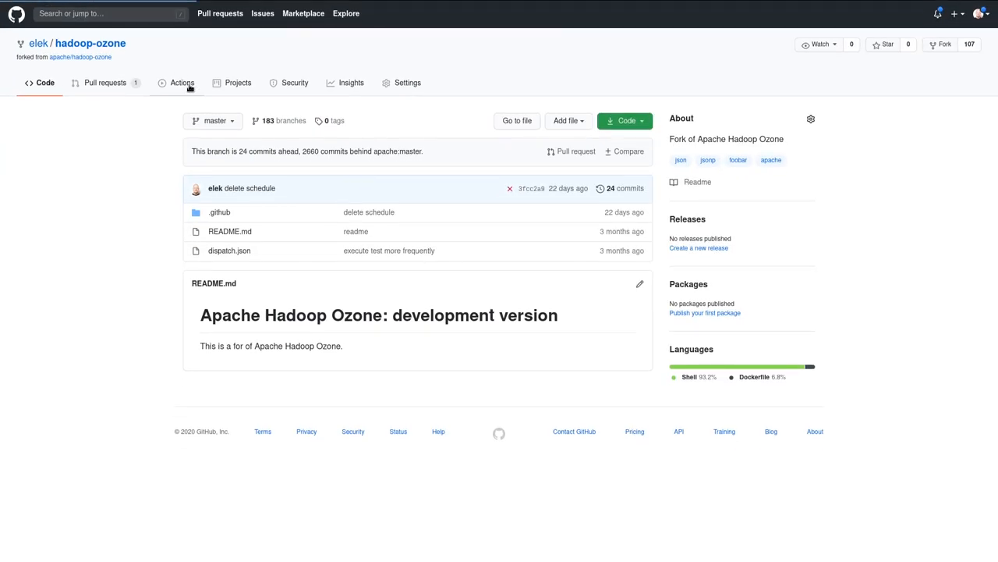
{"action": "left_click", "coordinate": [181, 83]}
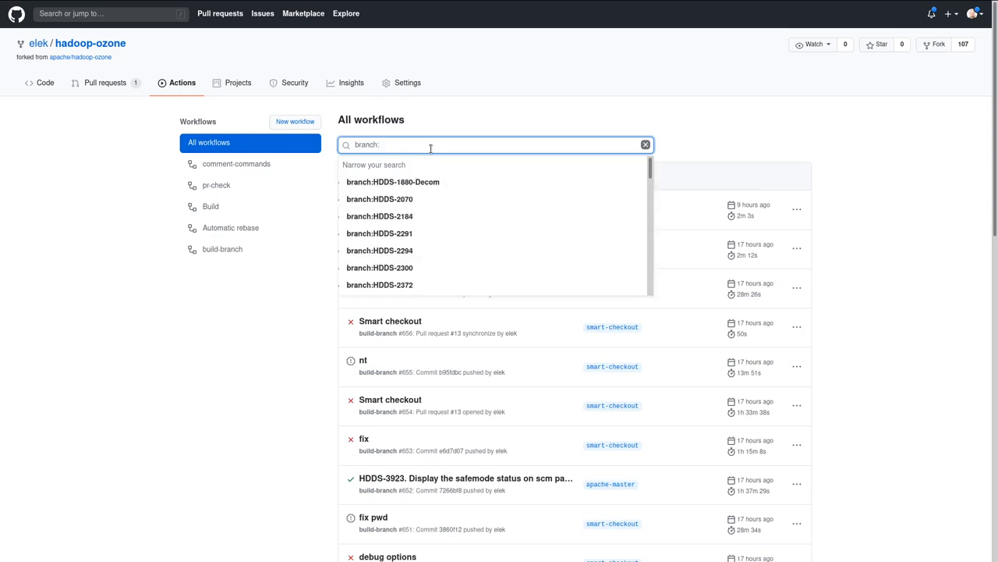
{"action": "left_click", "coordinate": [380, 199]}
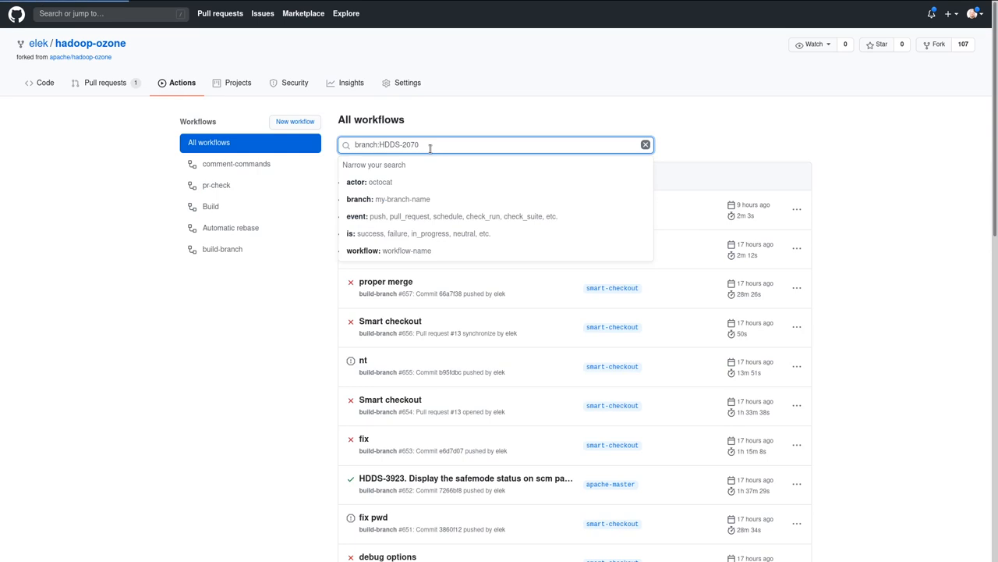
{"action": "key", "text": "Return"}
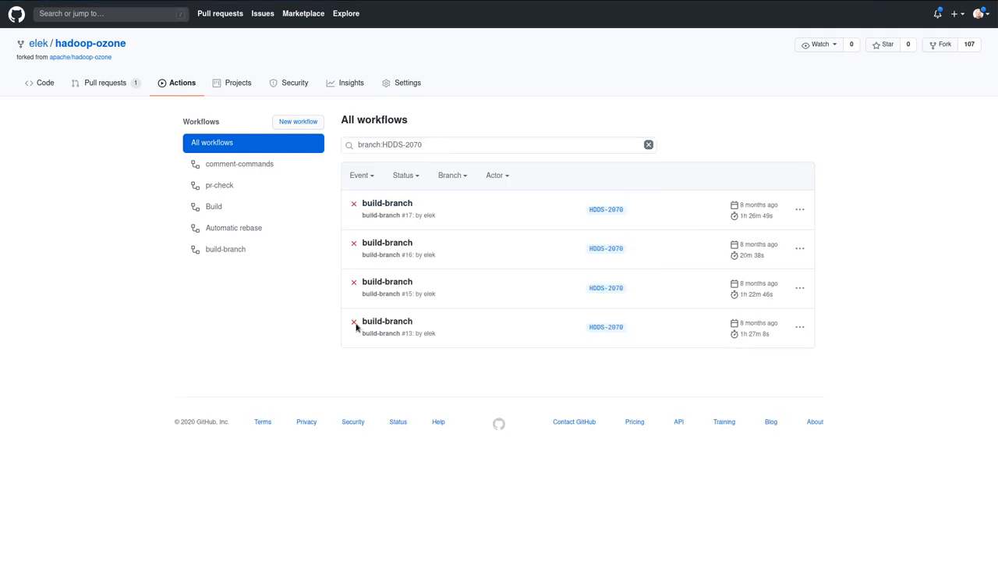
{"action": "mouse_move", "coordinate": [353, 292]}
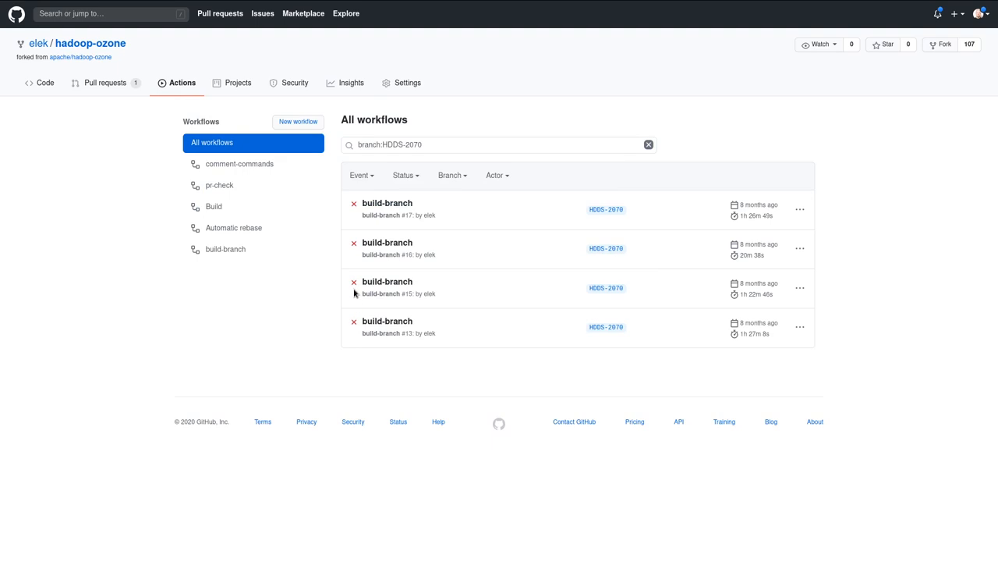
{"action": "mouse_move", "coordinate": [387, 203]}
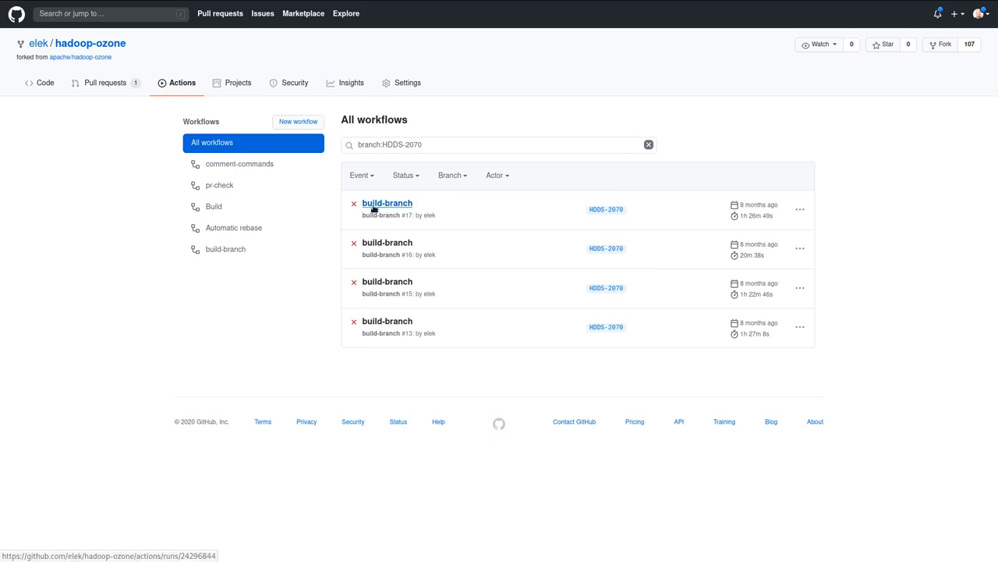
{"action": "mouse_move", "coordinate": [387, 320]}
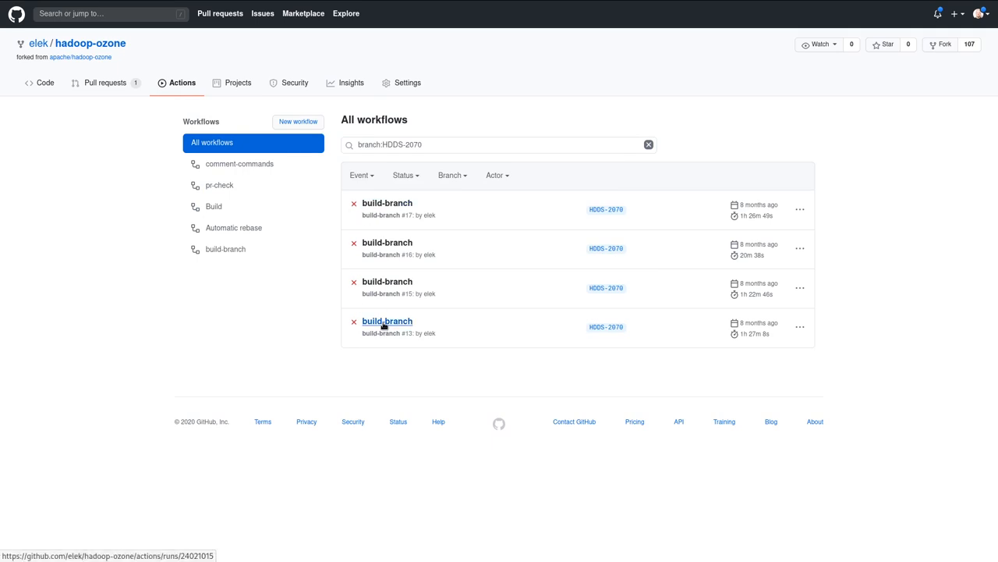
{"action": "left_click", "coordinate": [387, 321]}
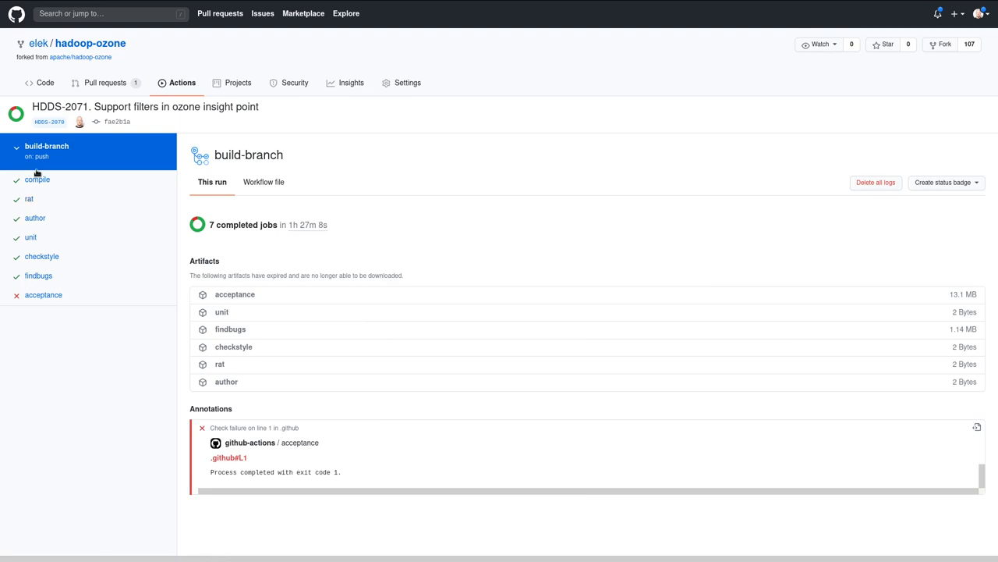
{"action": "left_click", "coordinate": [43, 295]}
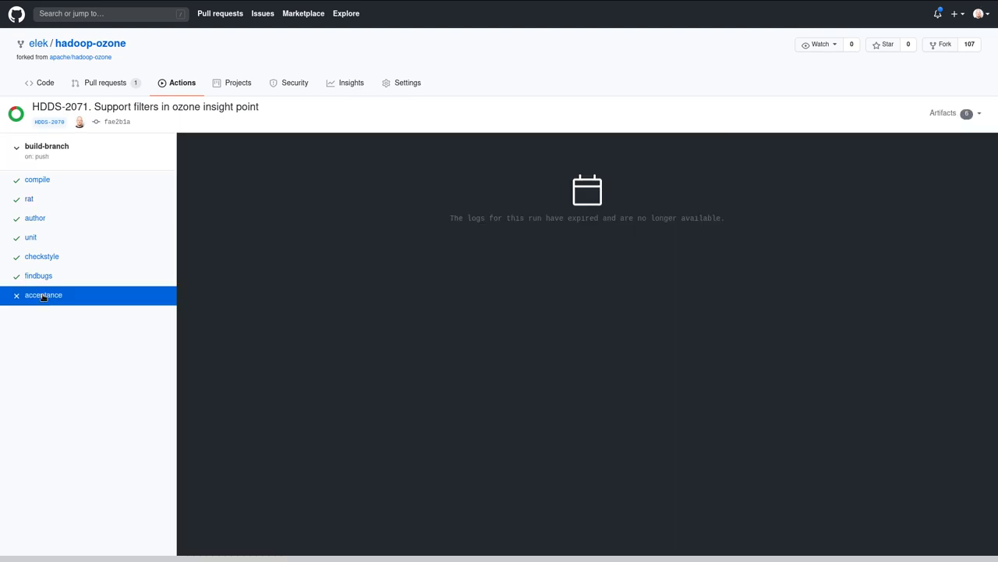
{"action": "mouse_move", "coordinate": [754, 176]}
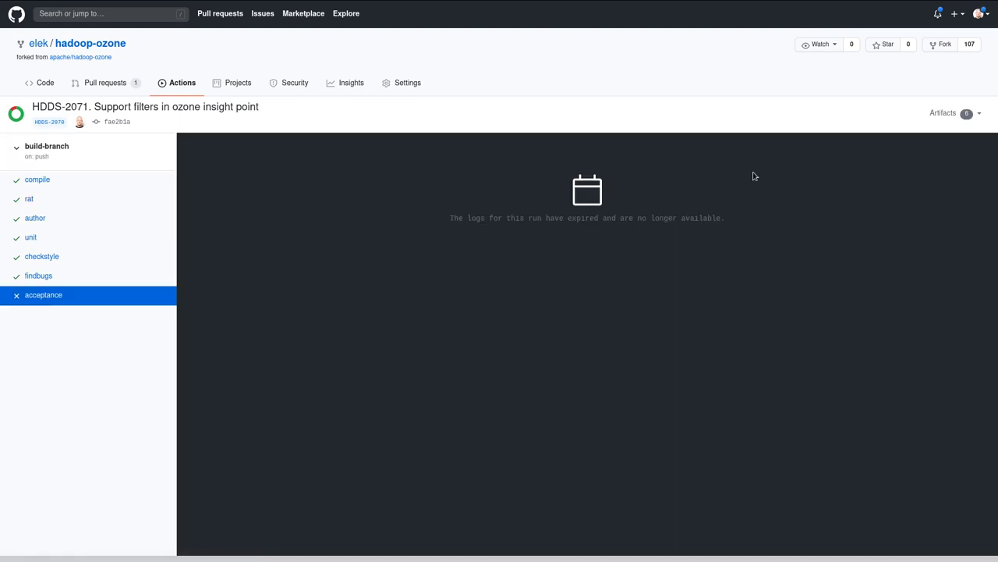
{"action": "mouse_move", "coordinate": [665, 231]}
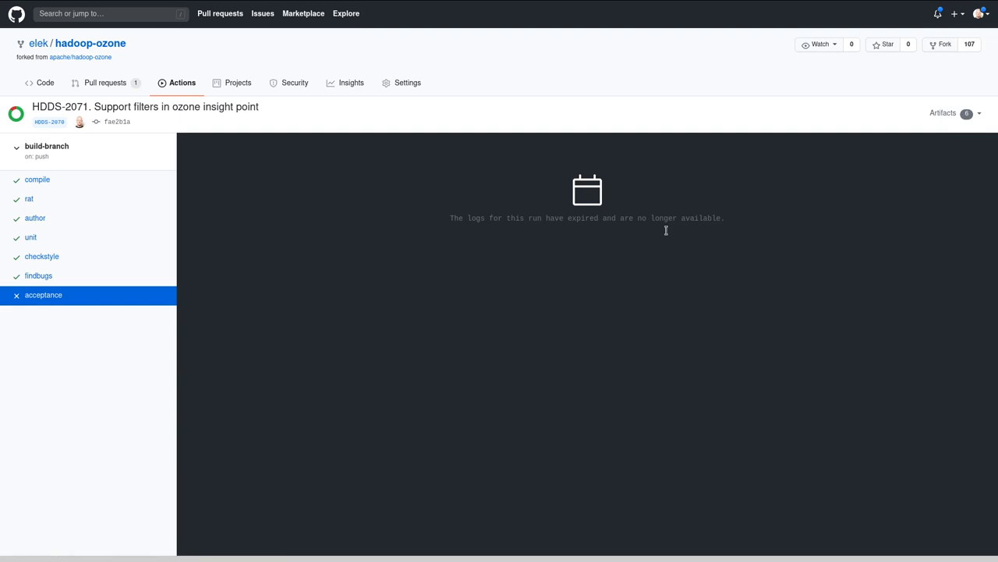
{"action": "mouse_move", "coordinate": [640, 213]}
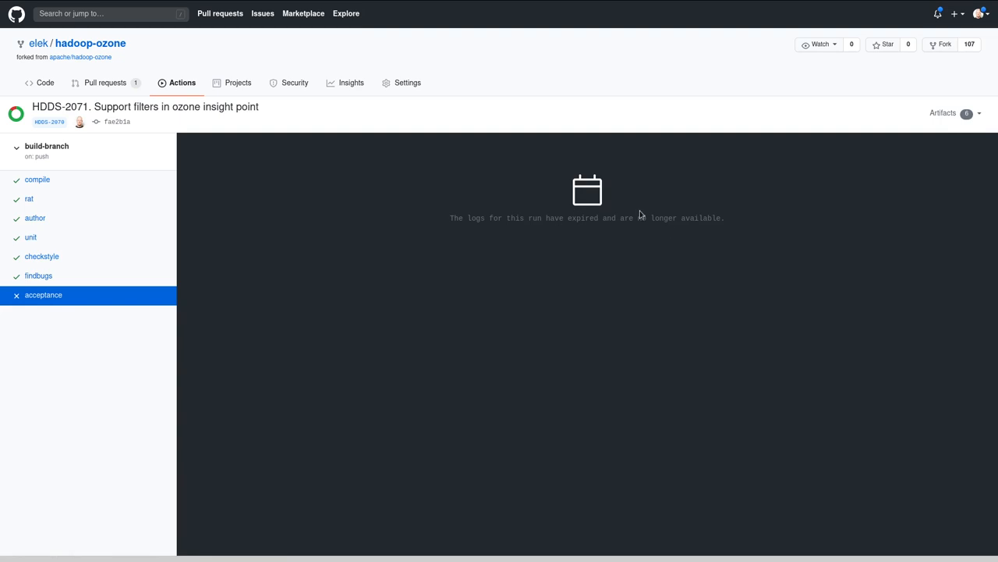
{"action": "left_click", "coordinate": [46, 146]}
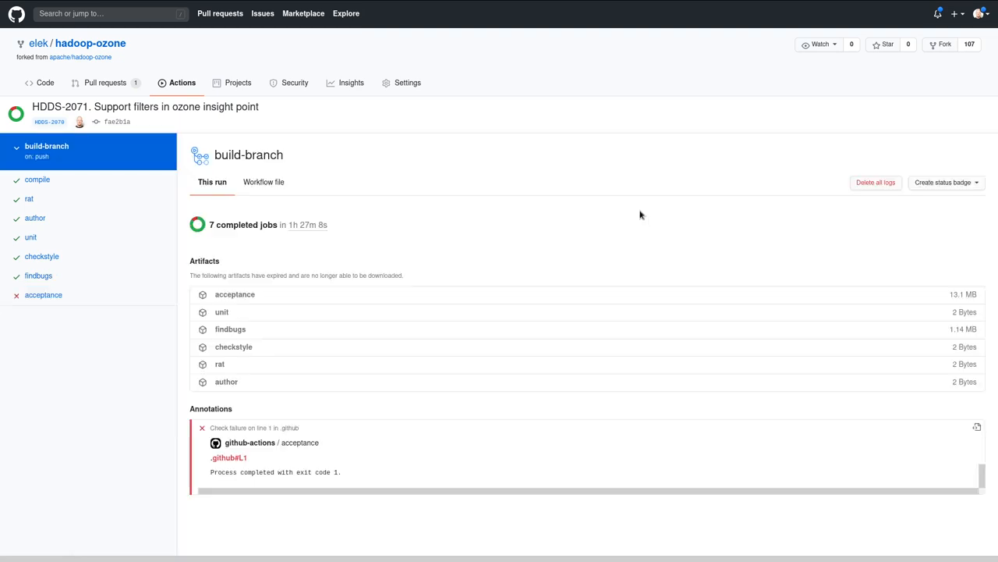
{"action": "left_click", "coordinate": [181, 83]}
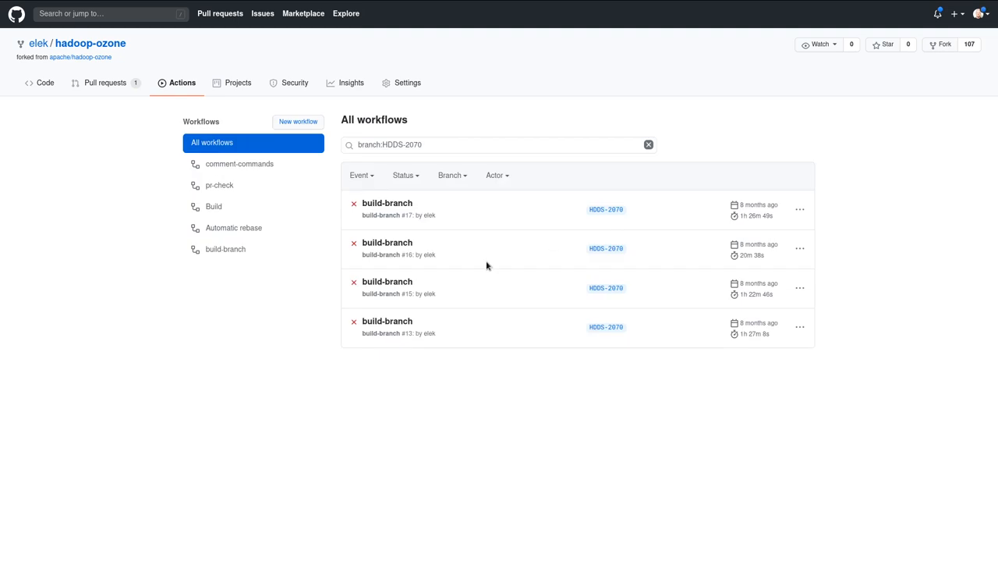
{"action": "mouse_move", "coordinate": [396, 345]}
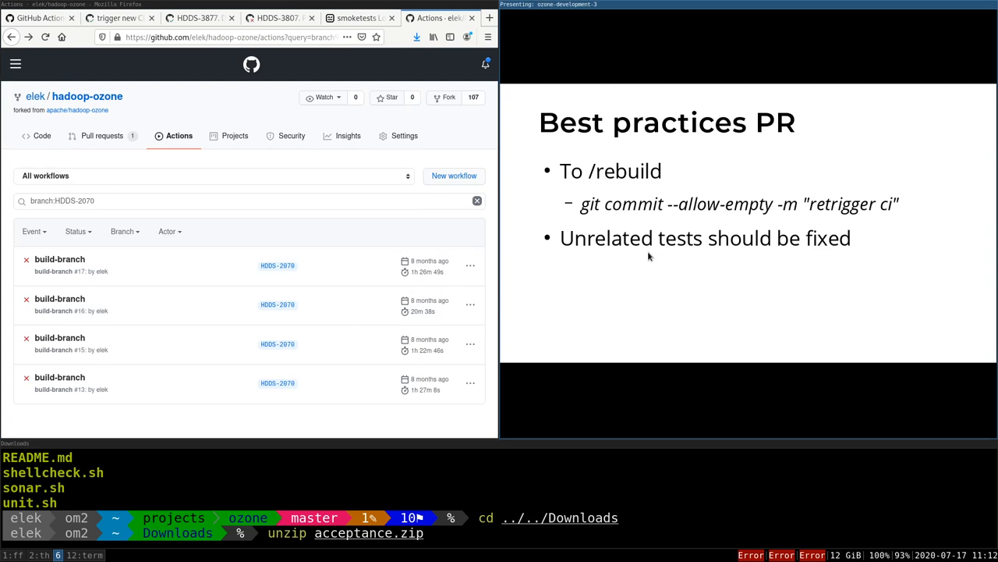
{"action": "mouse_move", "coordinate": [615, 242]}
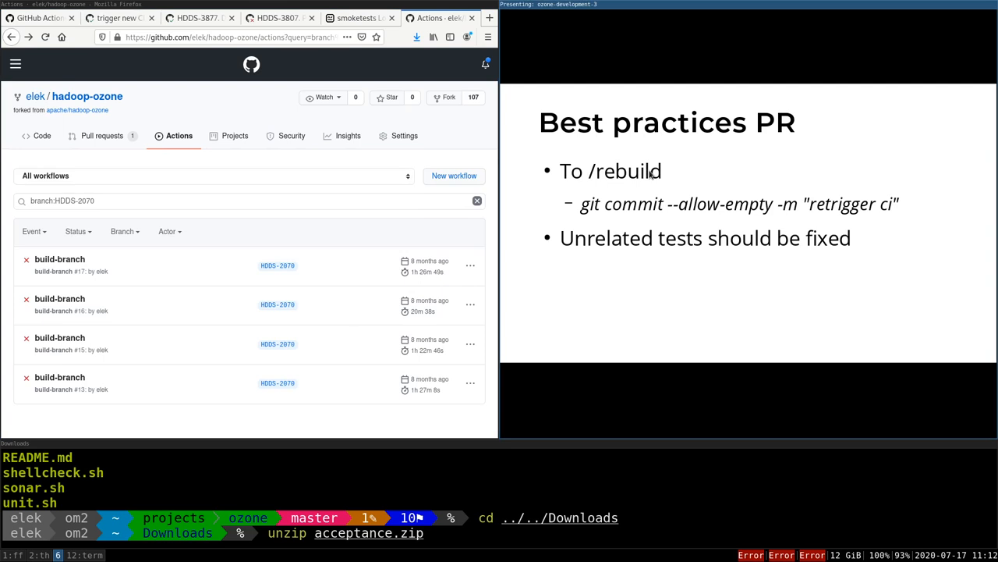
{"action": "mouse_move", "coordinate": [587, 204]}
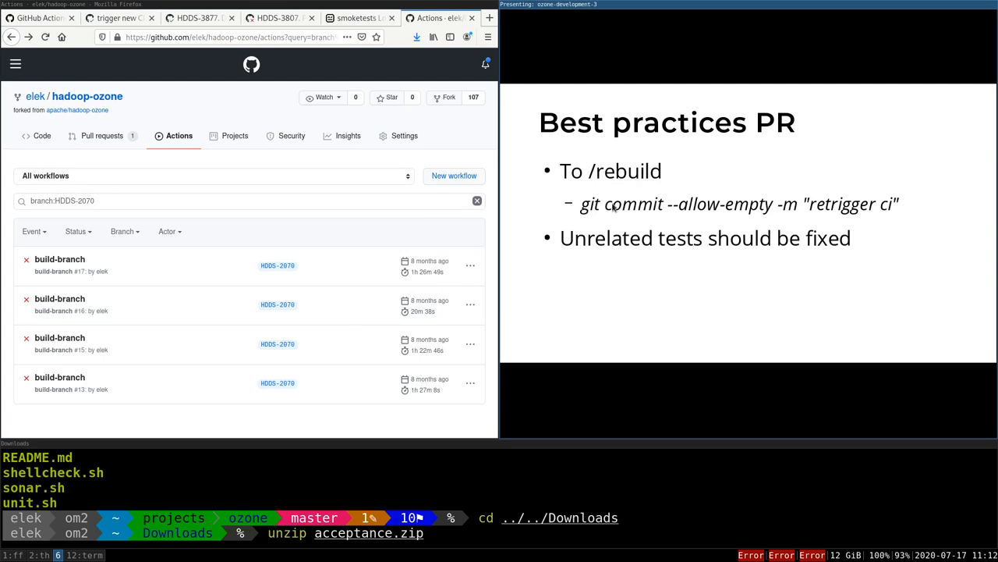
{"action": "mouse_move", "coordinate": [589, 211]}
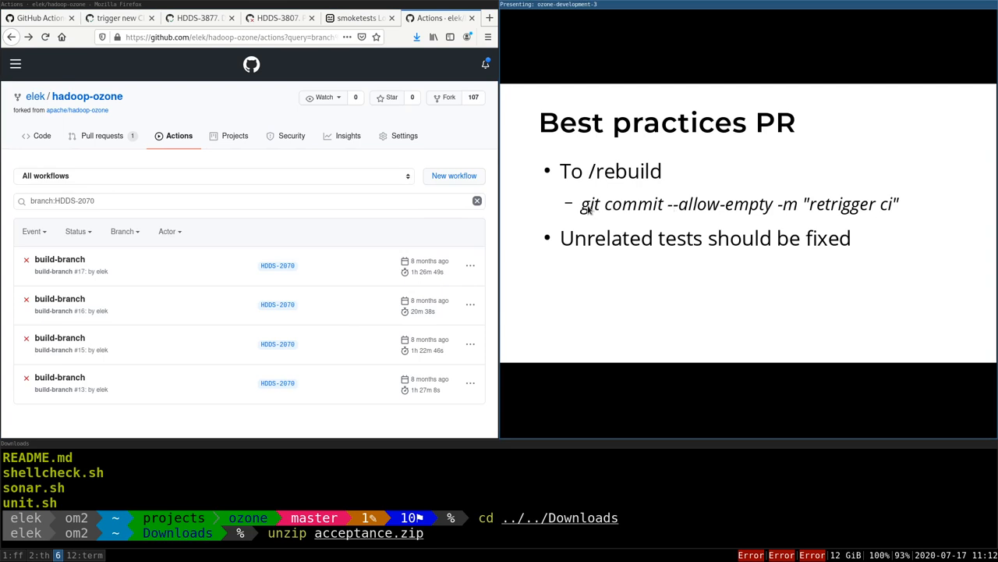
{"action": "mouse_move", "coordinate": [669, 211]}
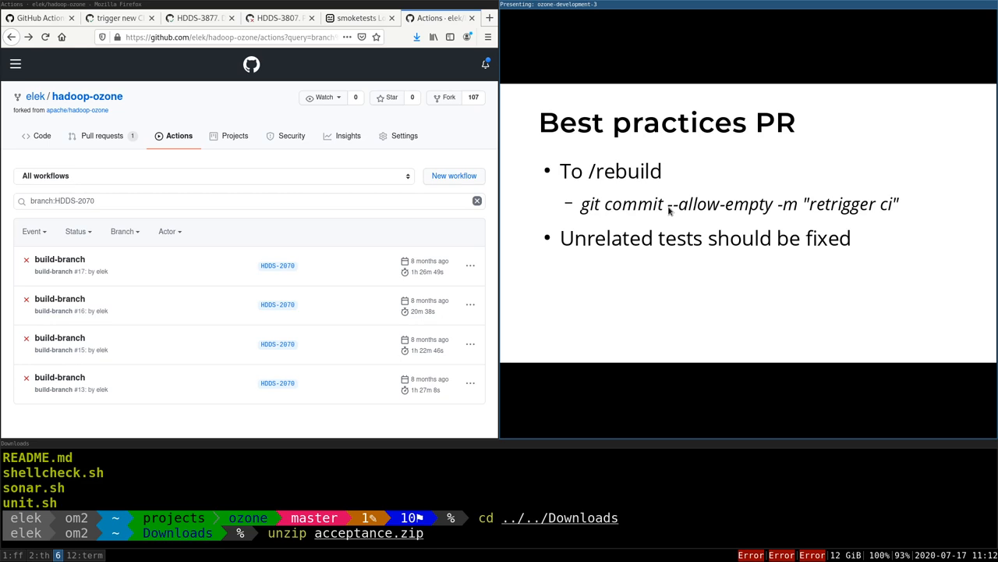
{"action": "mouse_move", "coordinate": [786, 208]}
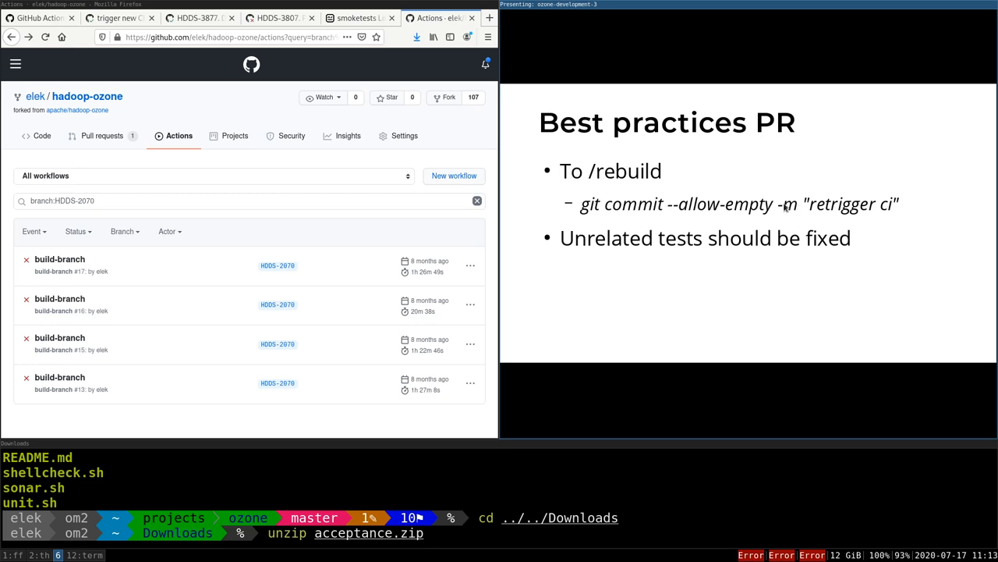
{"action": "mouse_move", "coordinate": [760, 218]}
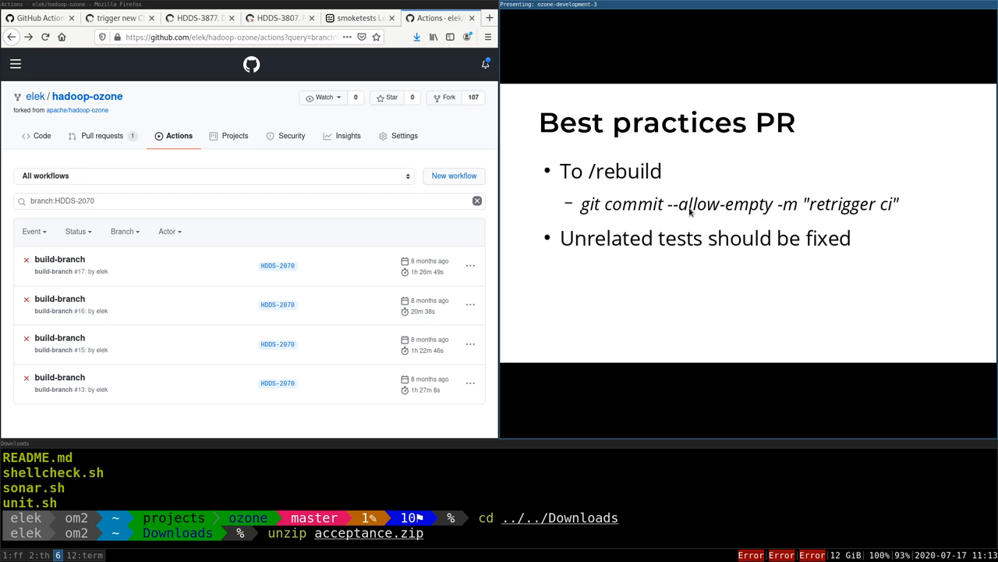
{"action": "mouse_move", "coordinate": [710, 212]}
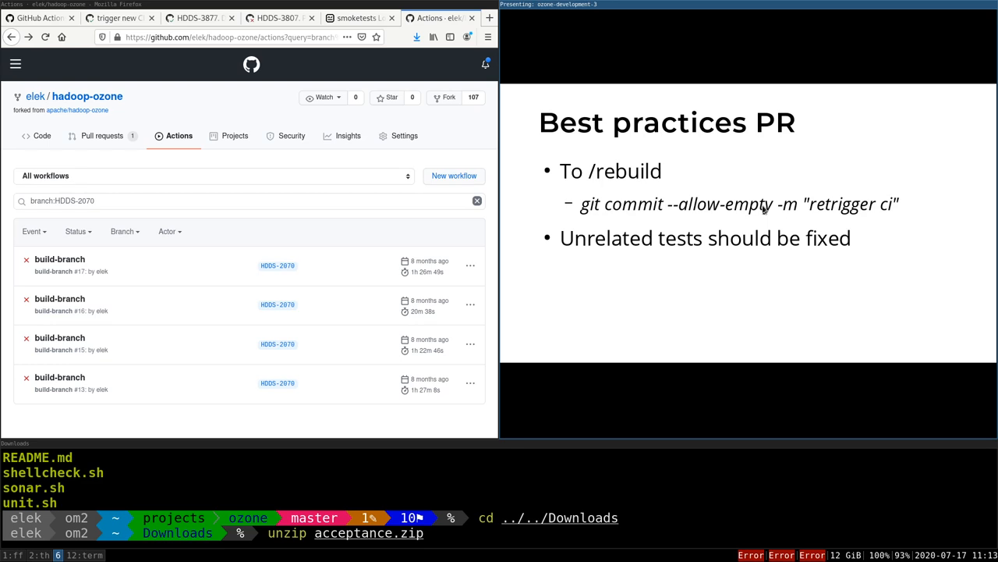
{"action": "mouse_move", "coordinate": [782, 343]}
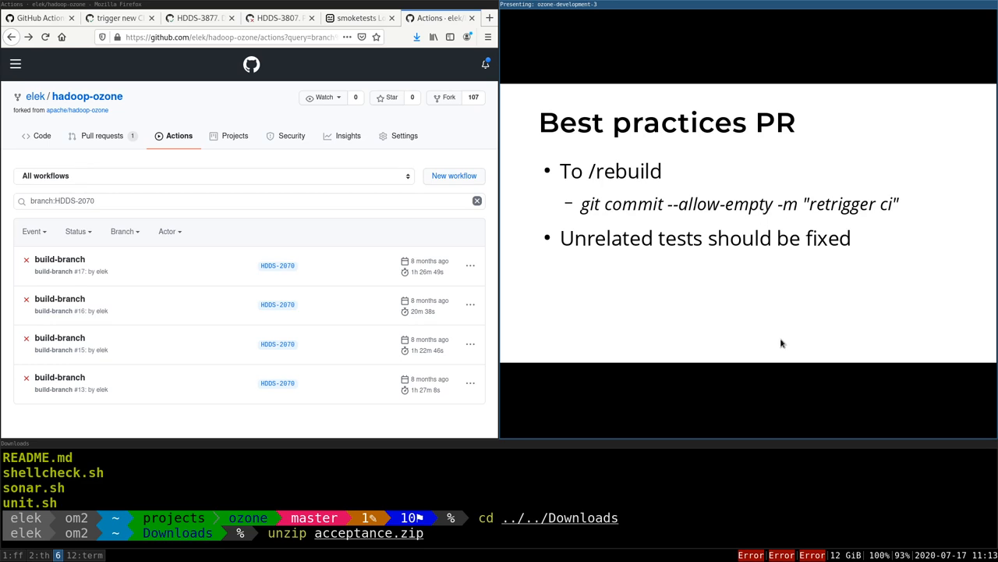